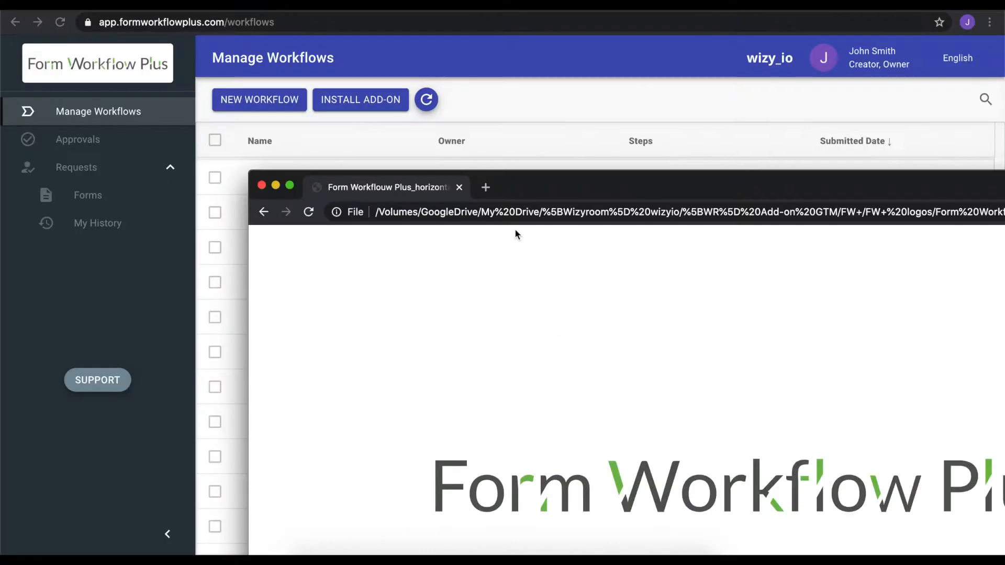
pyautogui.moveTo(415, 64)
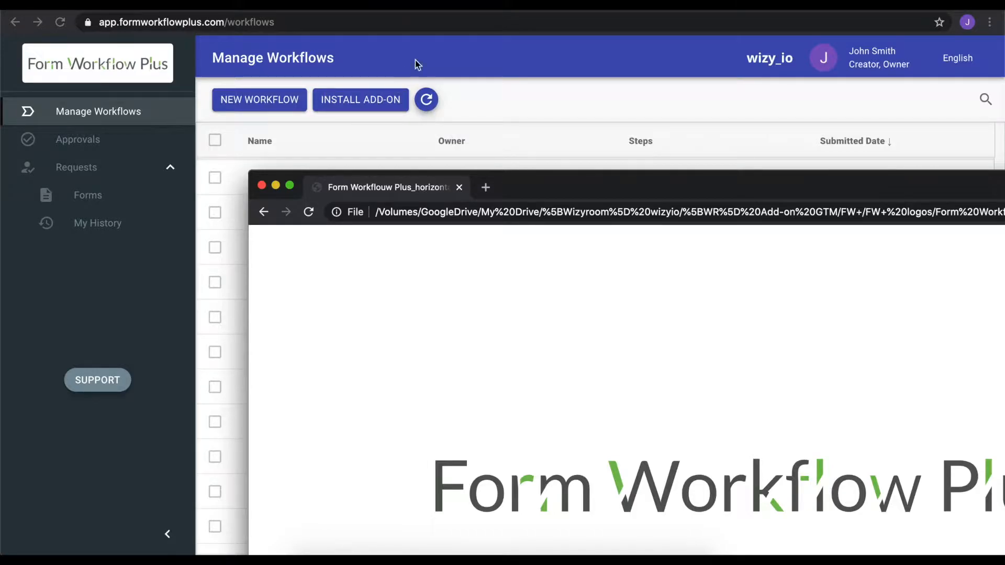
pyautogui.moveTo(398, 95)
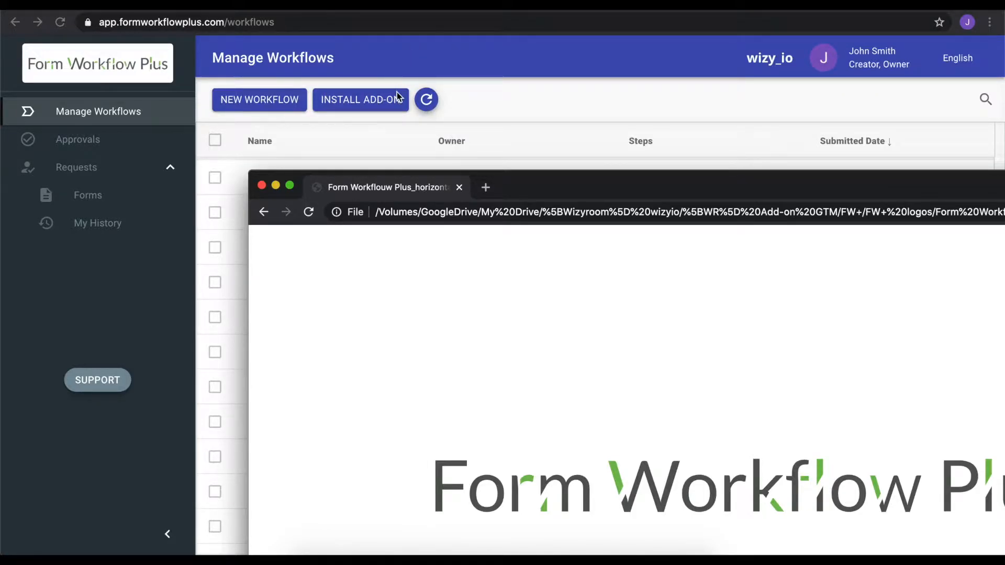
pyautogui.moveTo(428, 174)
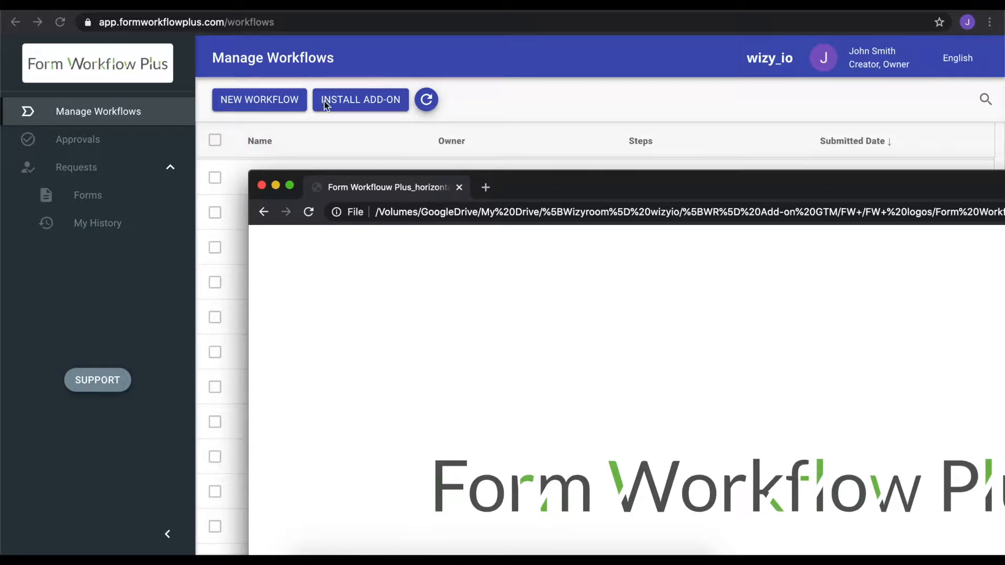
pyautogui.moveTo(336, 91)
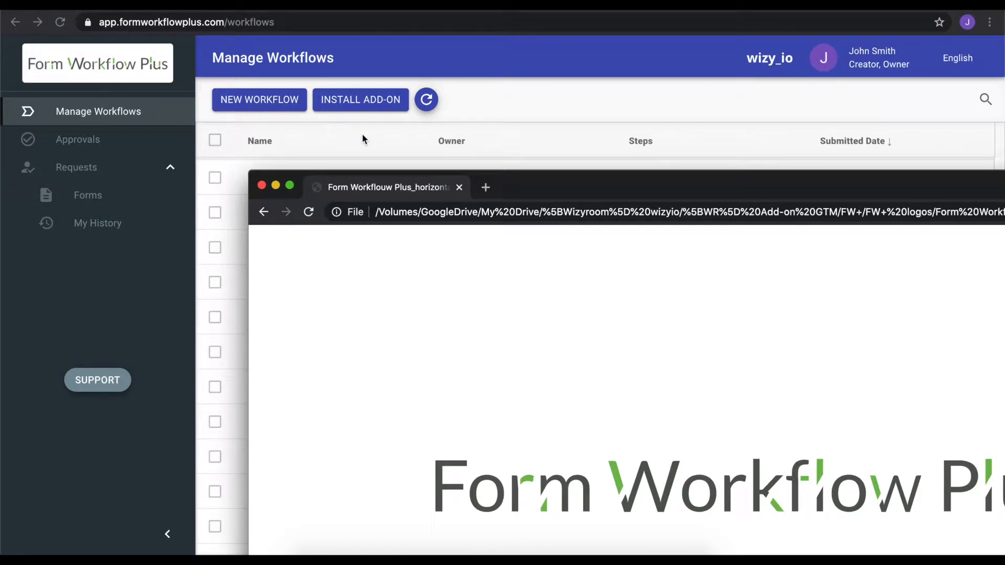
pyautogui.moveTo(280, 114)
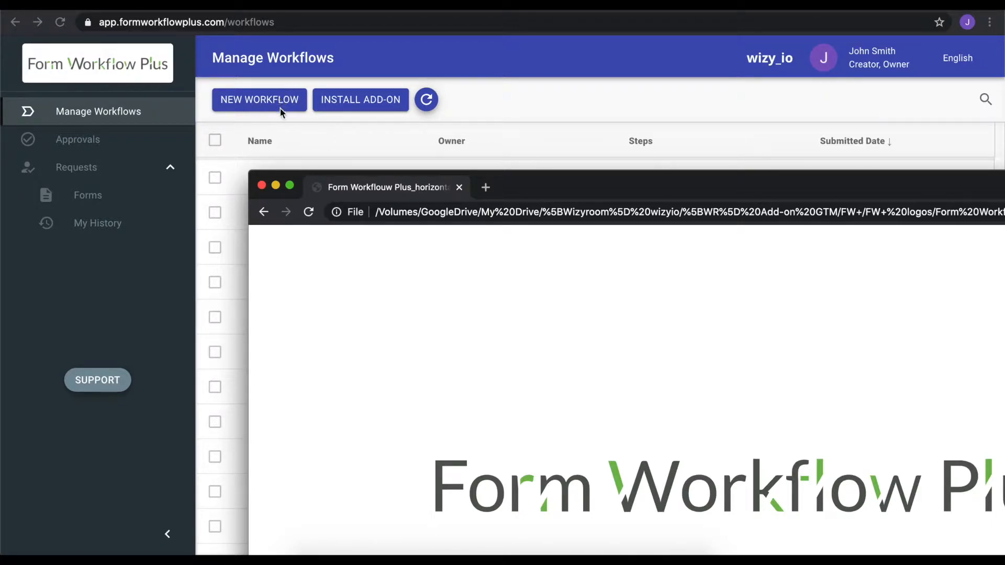
# Start a new workflow from Form Workflow Plus, which creates a blank untitled spreadsheet.
pyautogui.click(259, 99)
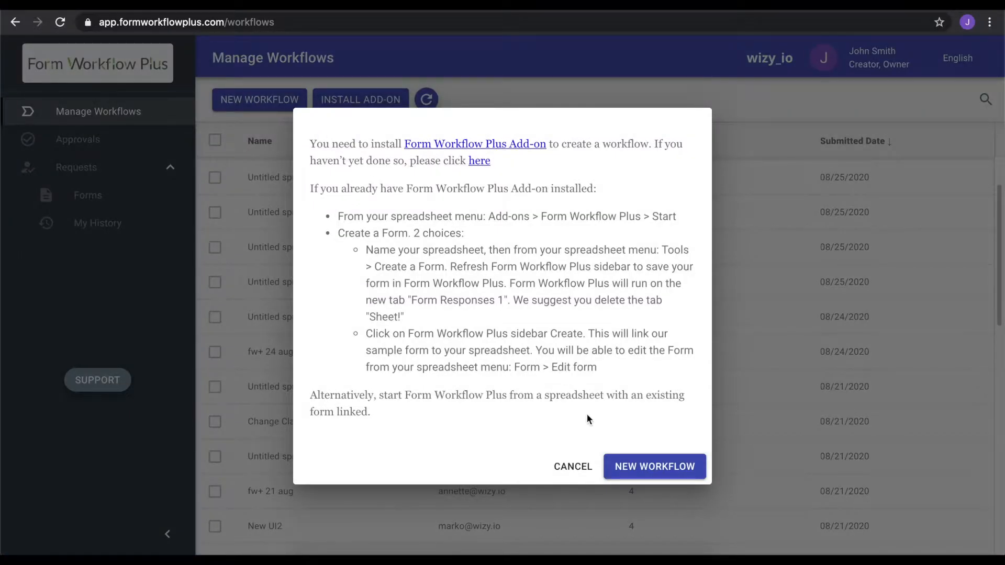
pyautogui.moveTo(655, 474)
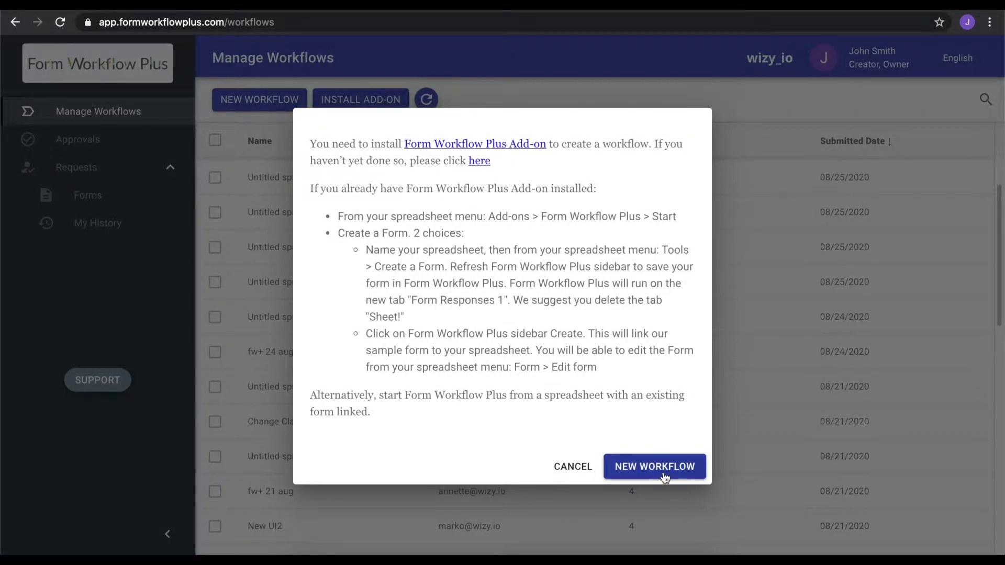
pyautogui.click(654, 466)
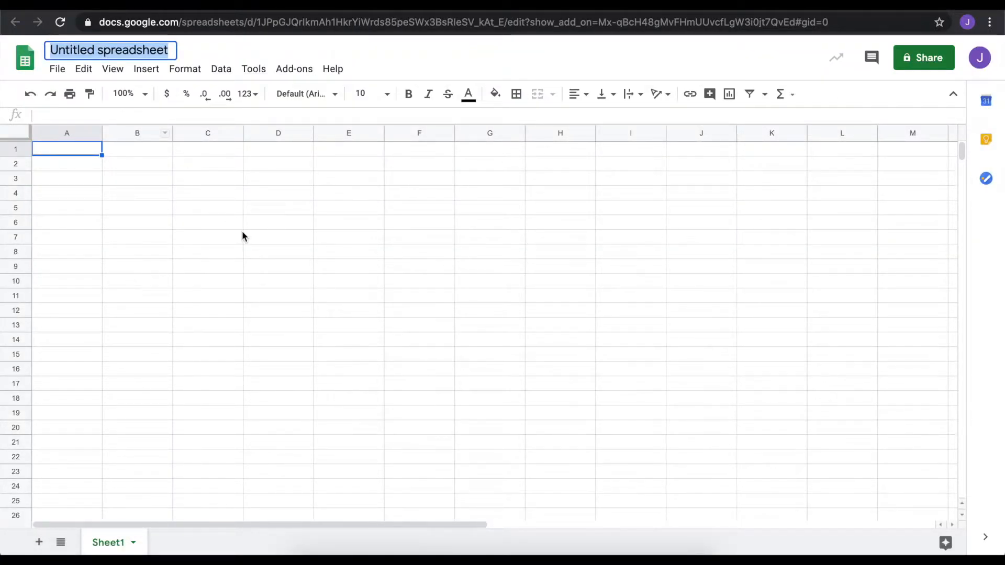
# Name the blank spreadsheet 'Create a Workflow Demo'.
pyautogui.write('Create a Workflow e')
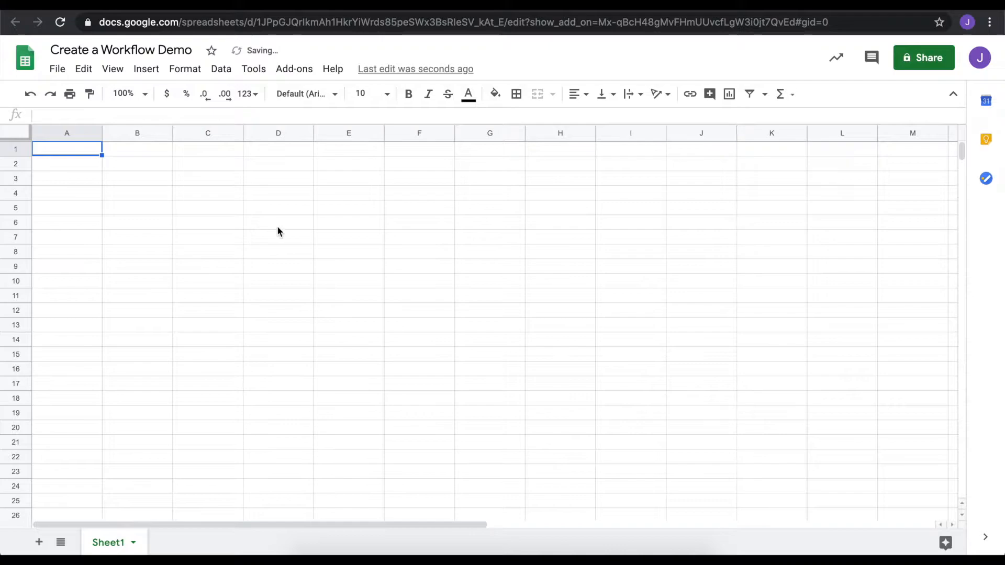
# Launch the Form Workflow Plus add-on from the Add-ons menu; status shows inactive.
pyautogui.click(294, 68)
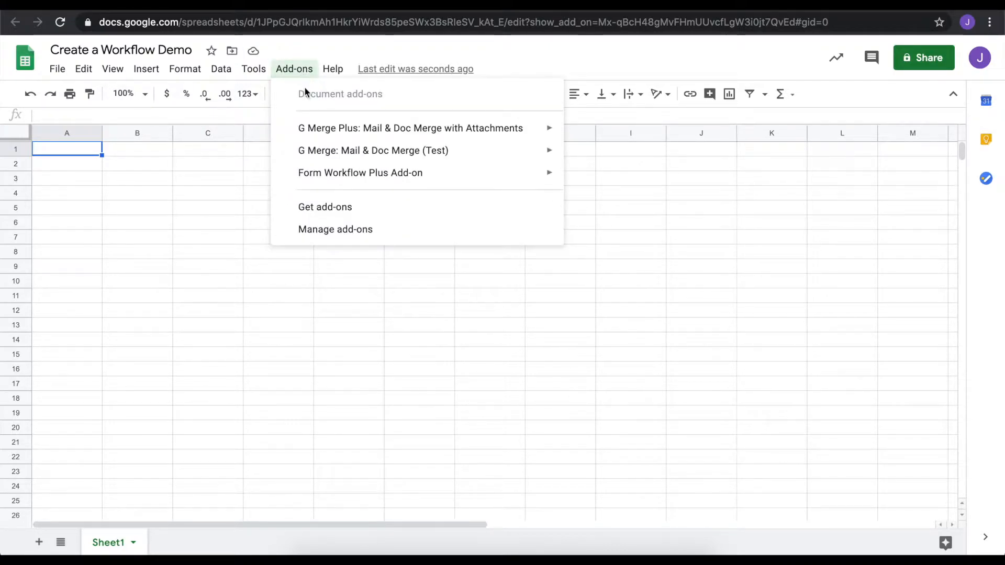
pyautogui.moveTo(361, 172)
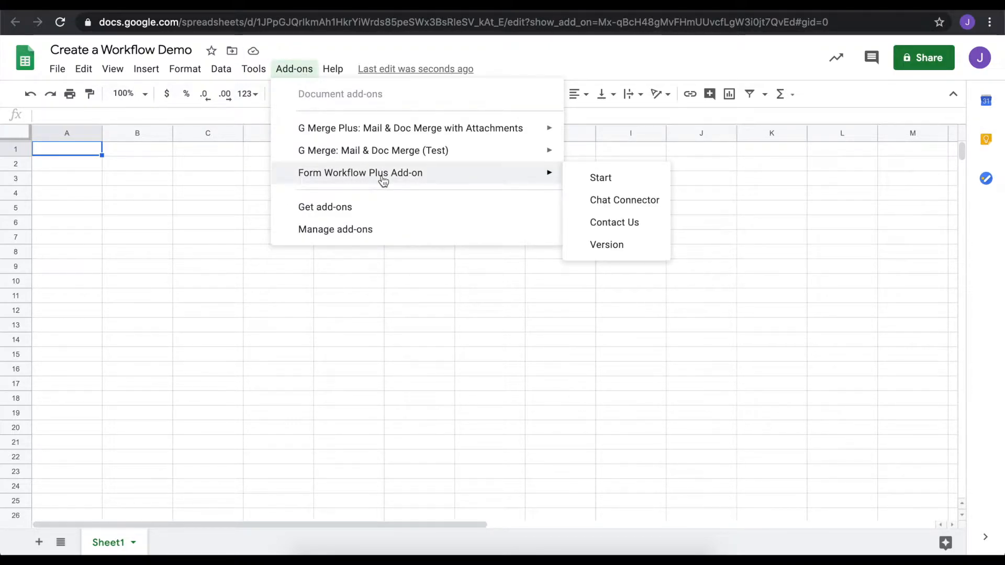
pyautogui.moveTo(600, 177)
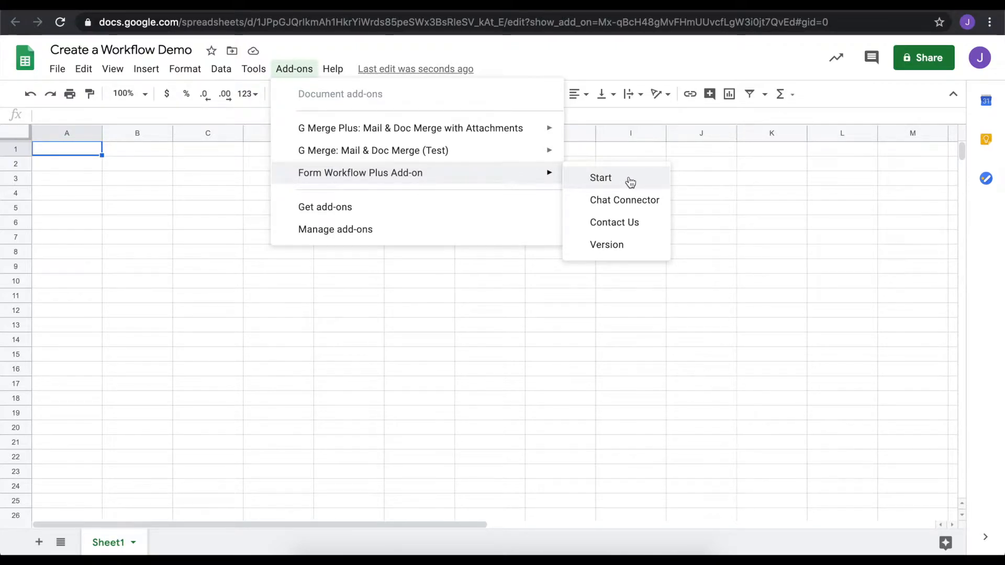
pyautogui.click(601, 178)
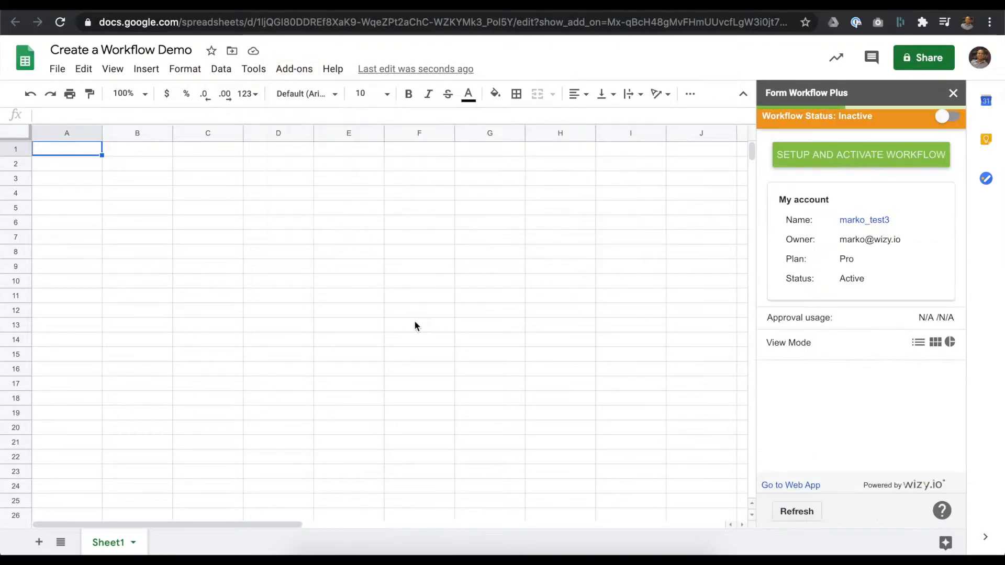
# Begin workflow setup, choose to link an existing form, and find the Budget Proposal Sample Form via a 'budget' Drive search.
pyautogui.click(861, 155)
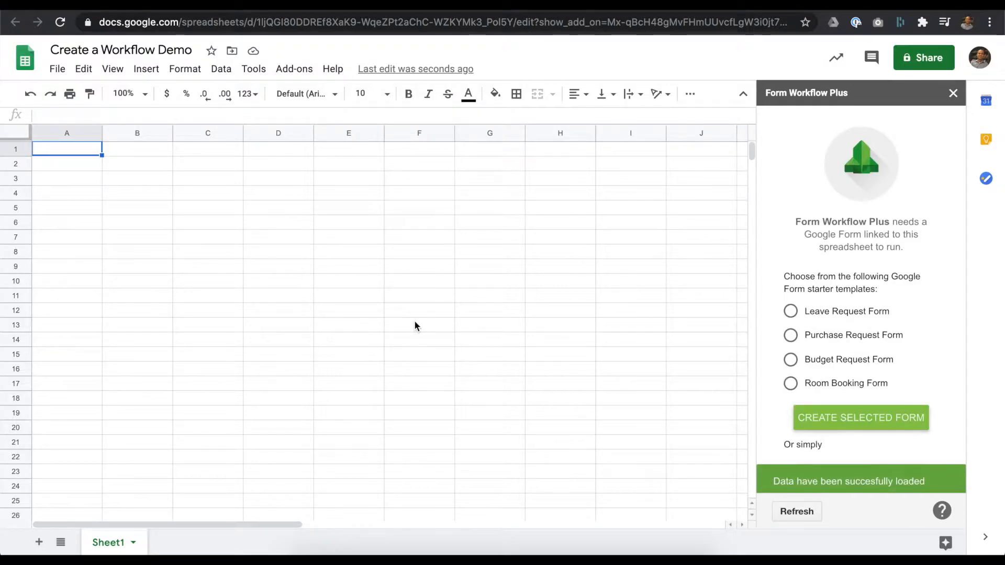
pyautogui.moveTo(837, 218)
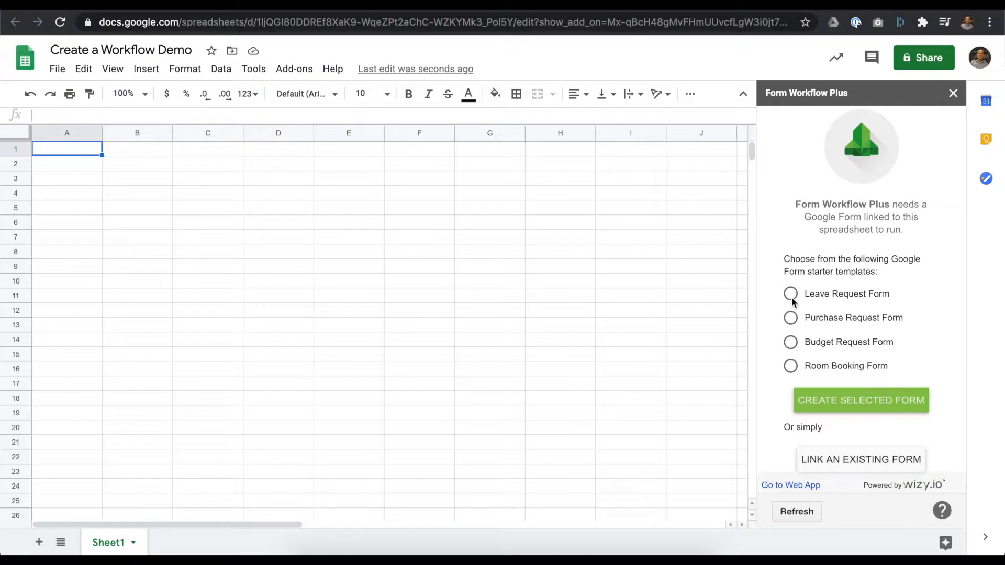
pyautogui.moveTo(916, 312)
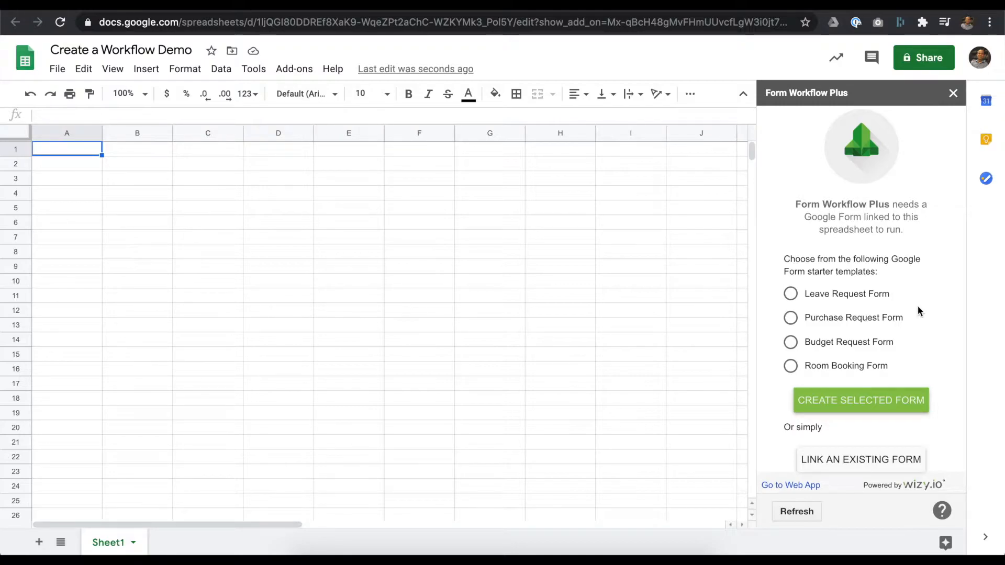
pyautogui.moveTo(934, 303)
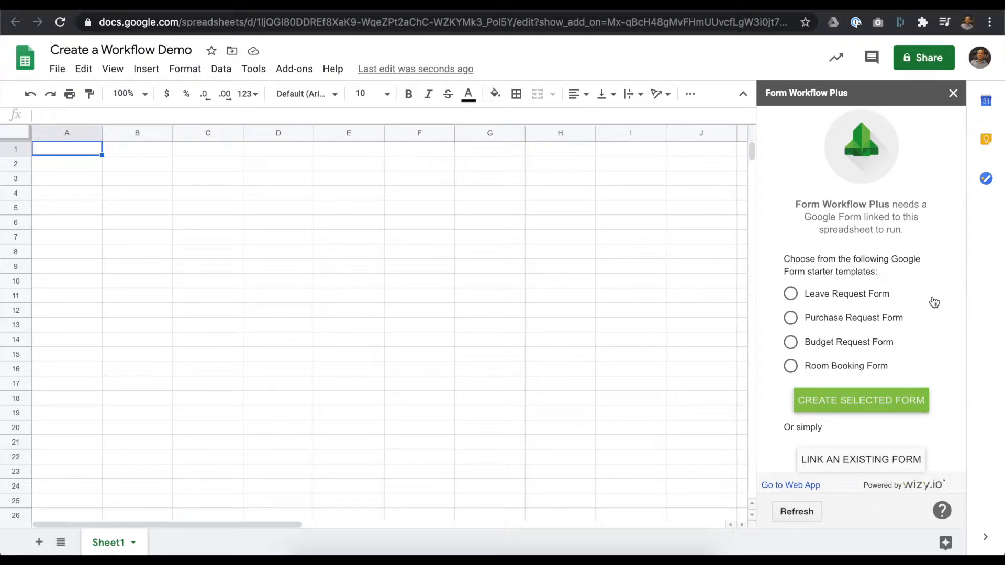
pyautogui.moveTo(903, 302)
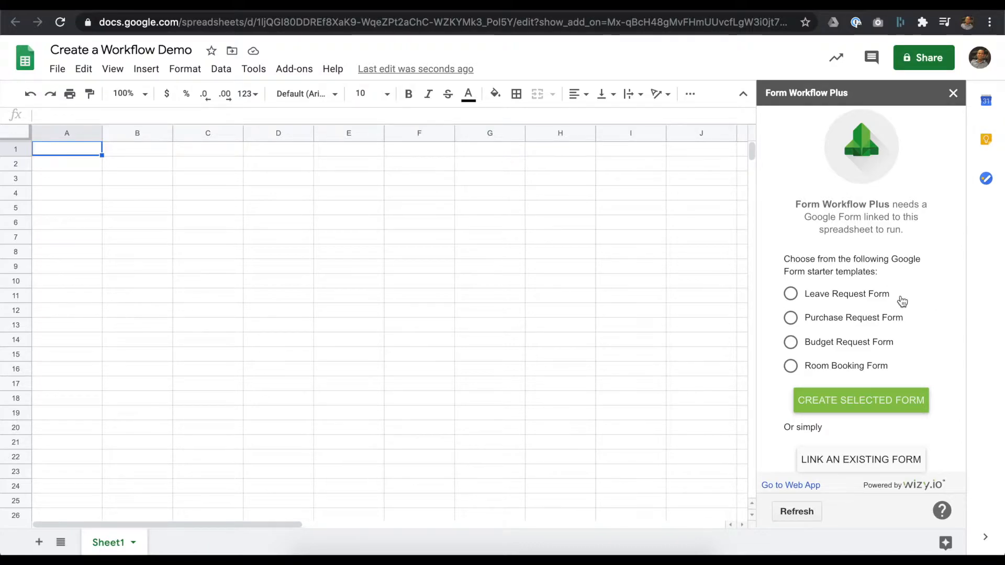
pyautogui.moveTo(879, 426)
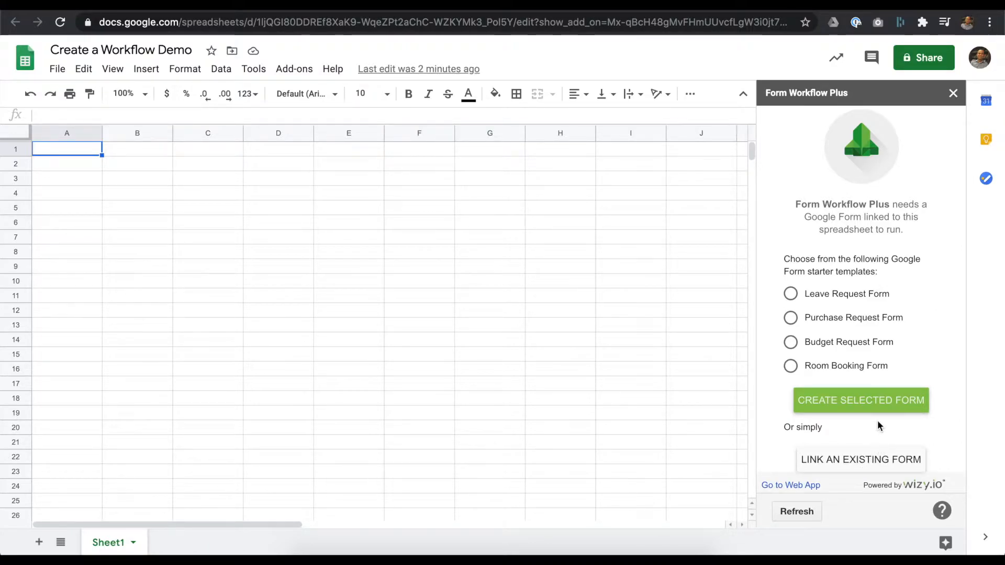
pyautogui.moveTo(860, 460)
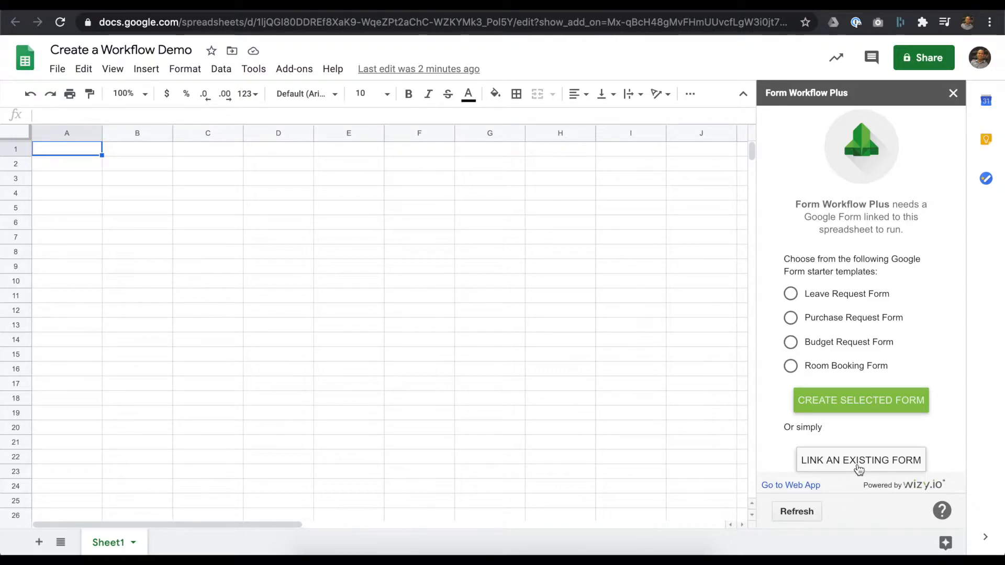
pyautogui.moveTo(868, 467)
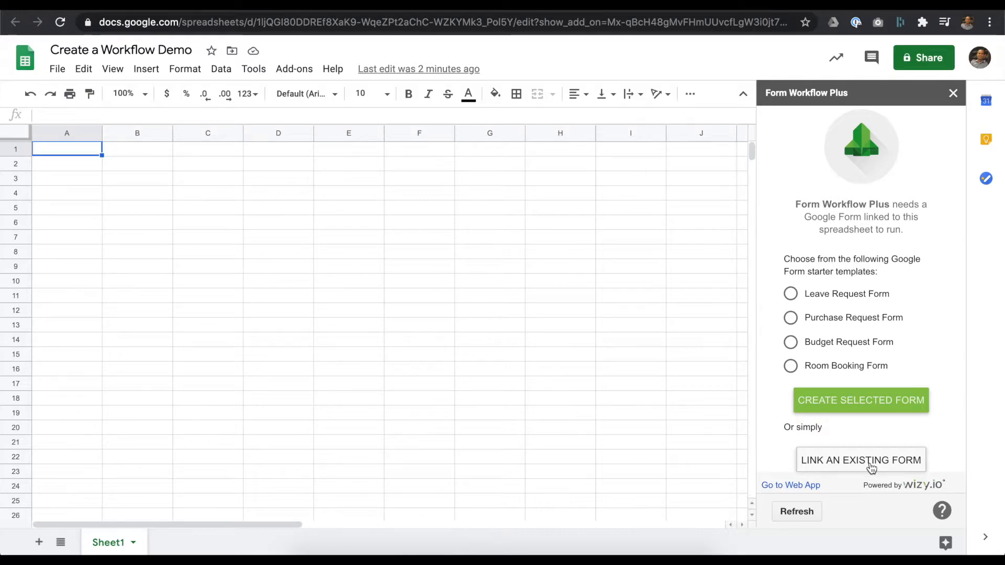
pyautogui.click(860, 460)
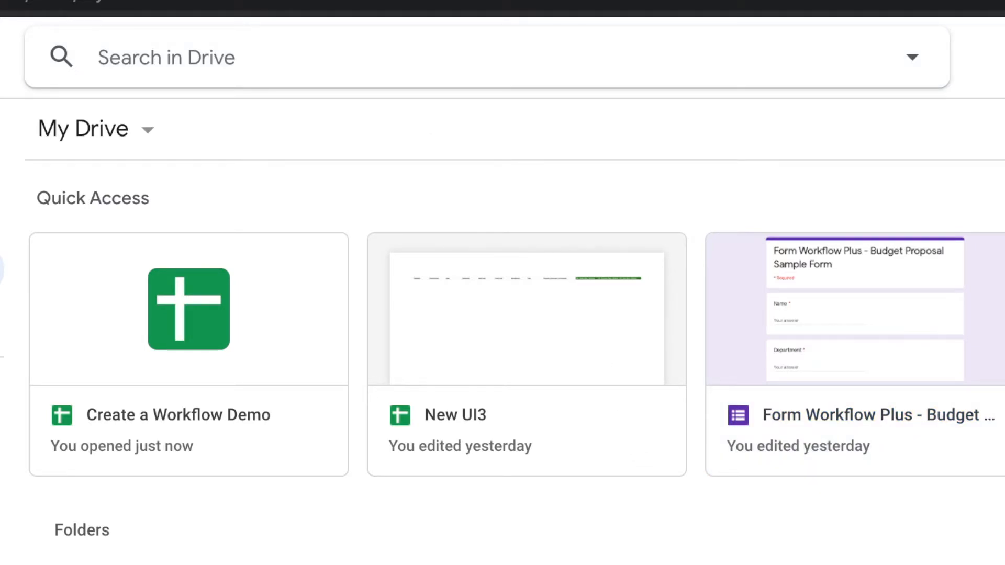
pyautogui.write('budget')
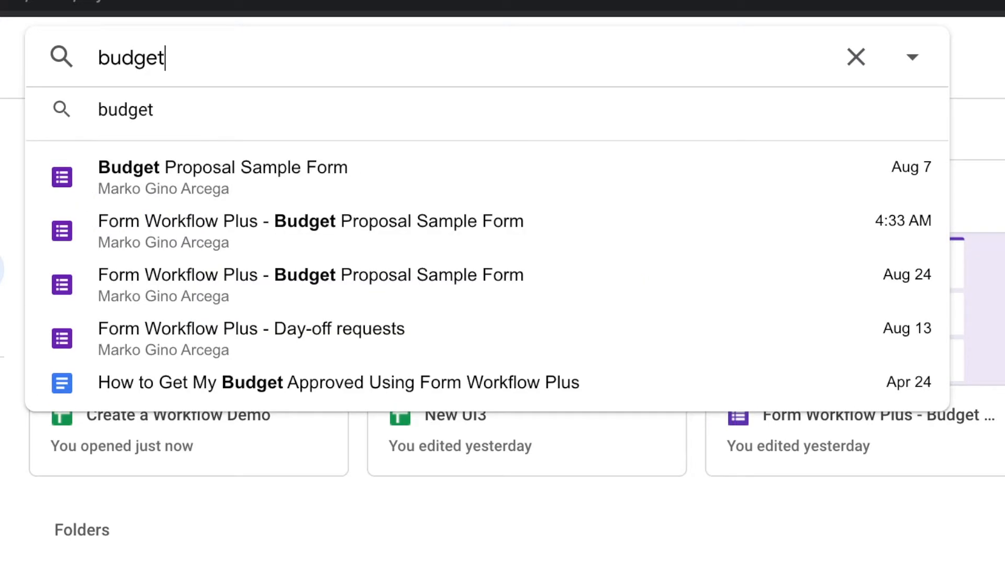
pyautogui.moveTo(284, 247)
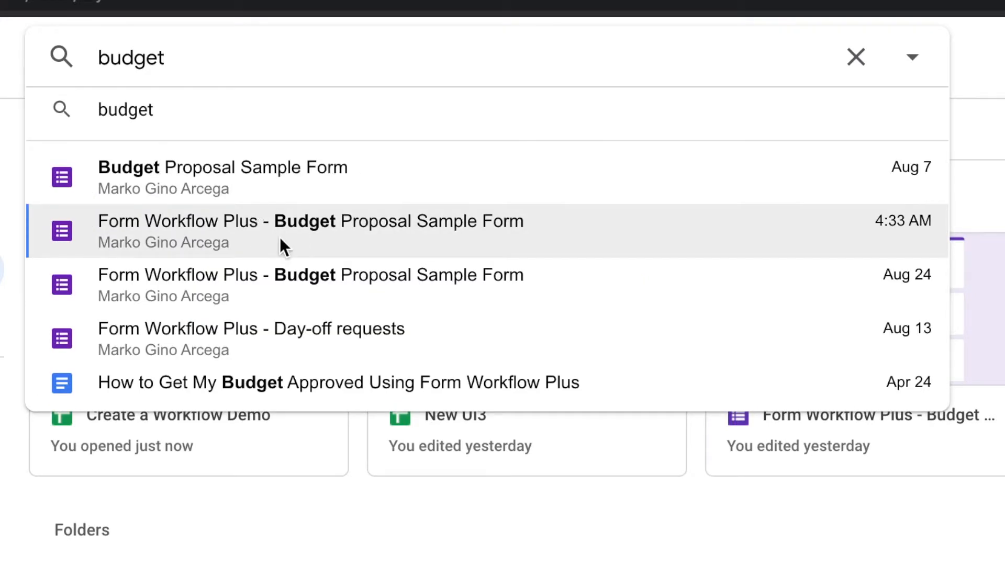
pyautogui.click(311, 231)
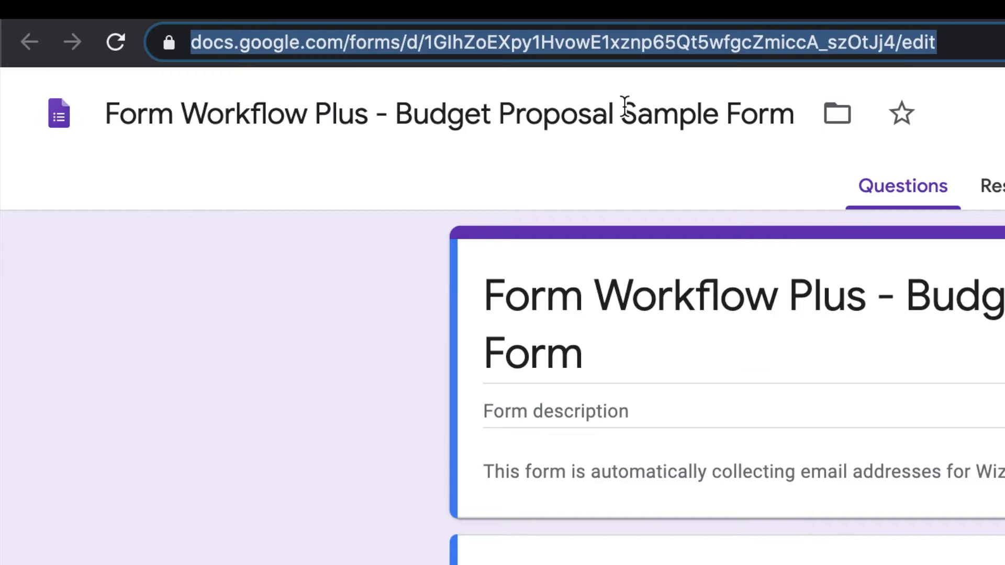
pyautogui.moveTo(697, 91)
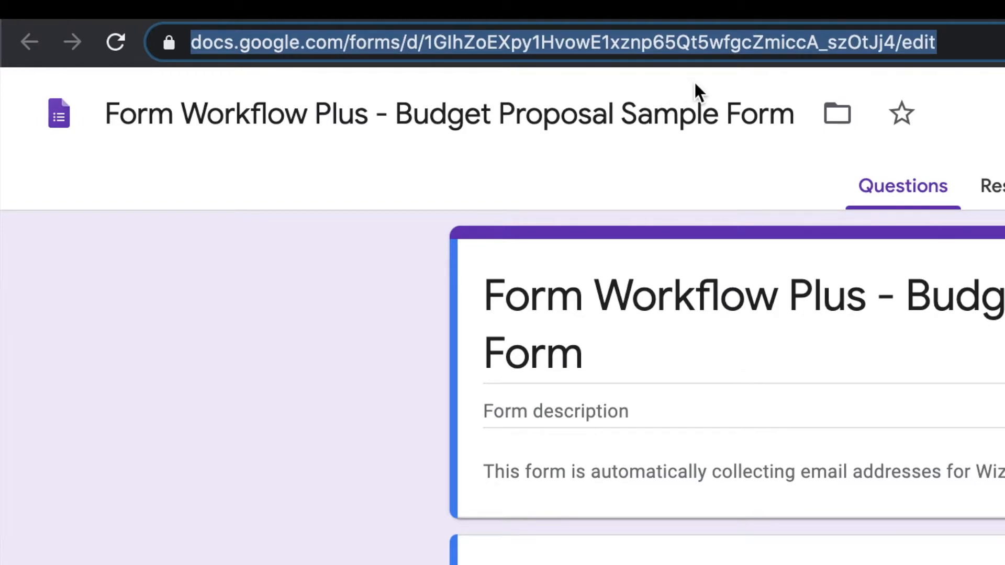
pyautogui.moveTo(990, 95)
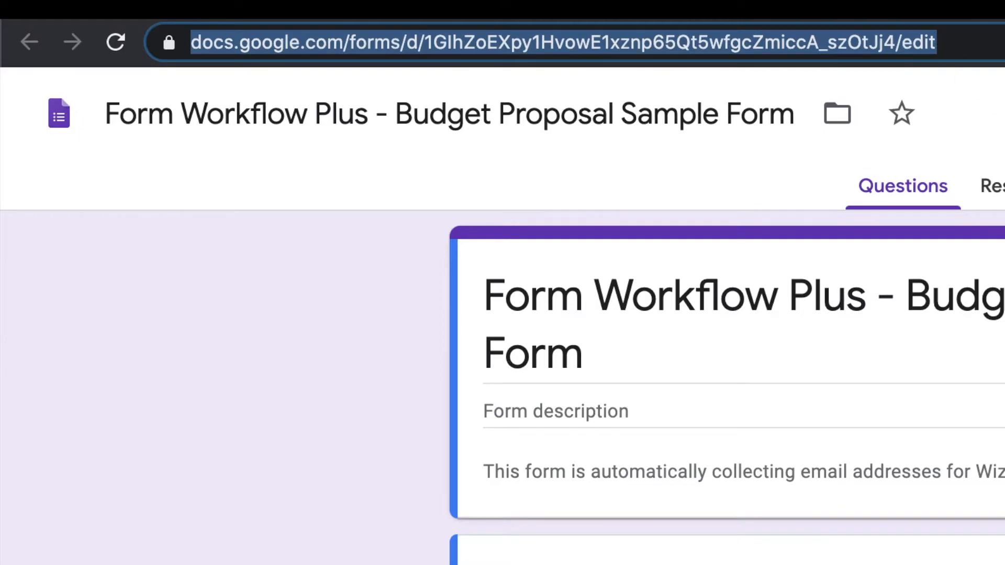
pyautogui.moveTo(993, 132)
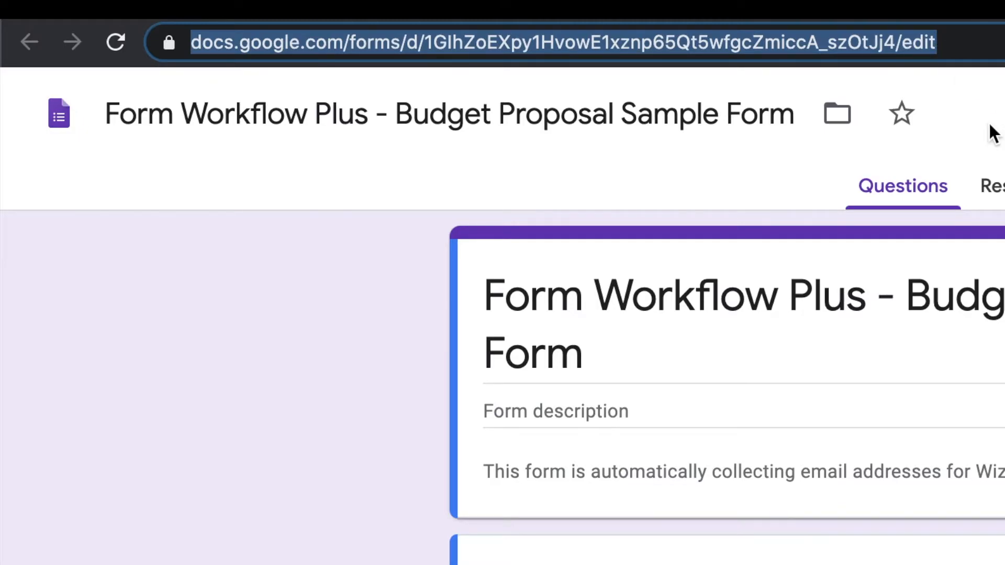
# Copy the Budget Proposal Sample Form's web address from the address bar.
pyautogui.rightClick(859, 43)
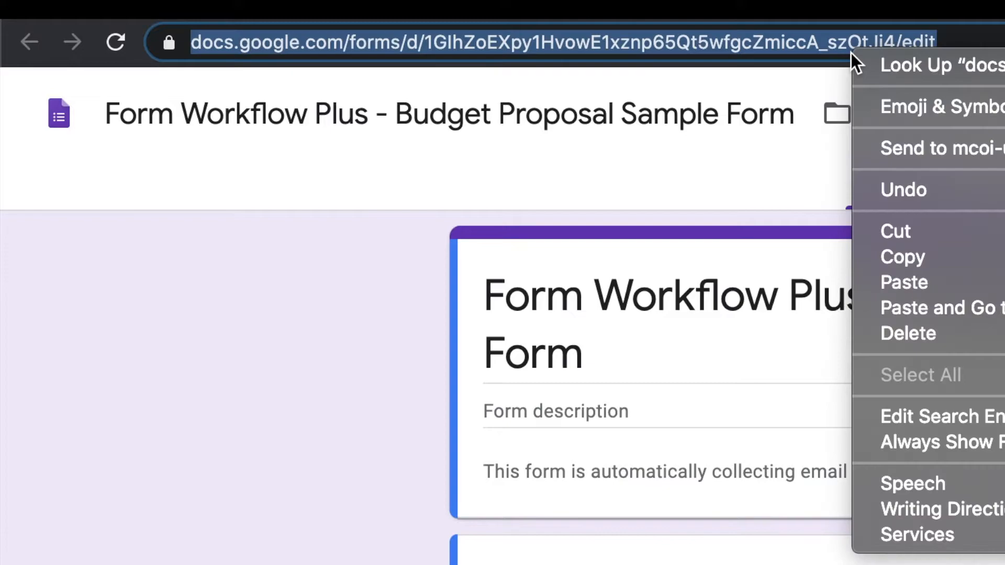
pyautogui.moveTo(975, 263)
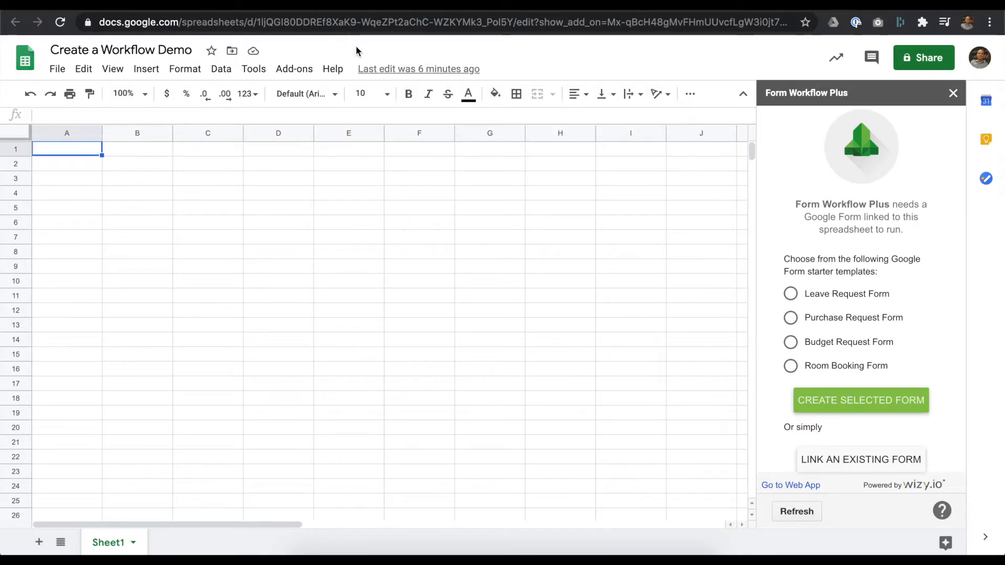
pyautogui.moveTo(800, 428)
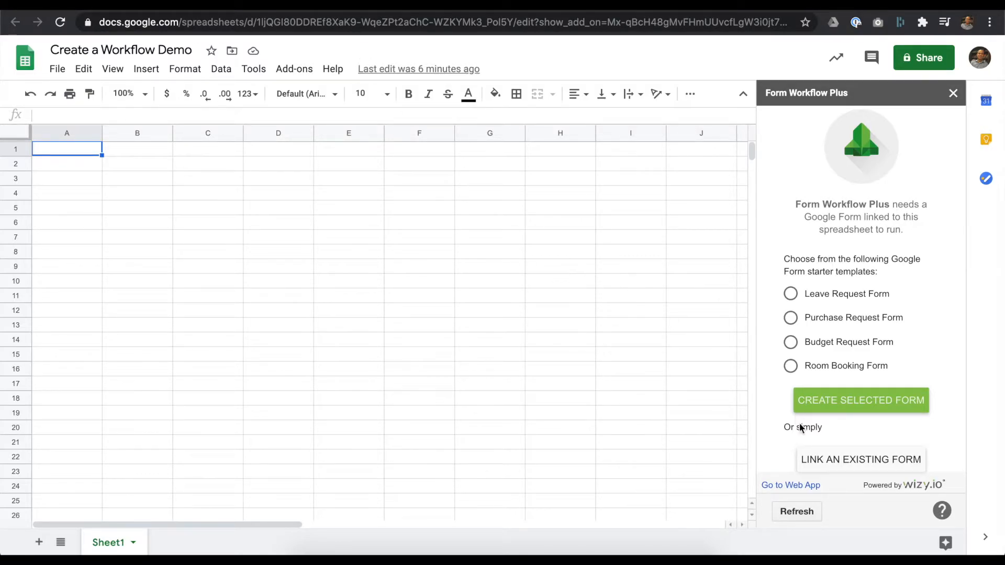
pyautogui.moveTo(861, 460)
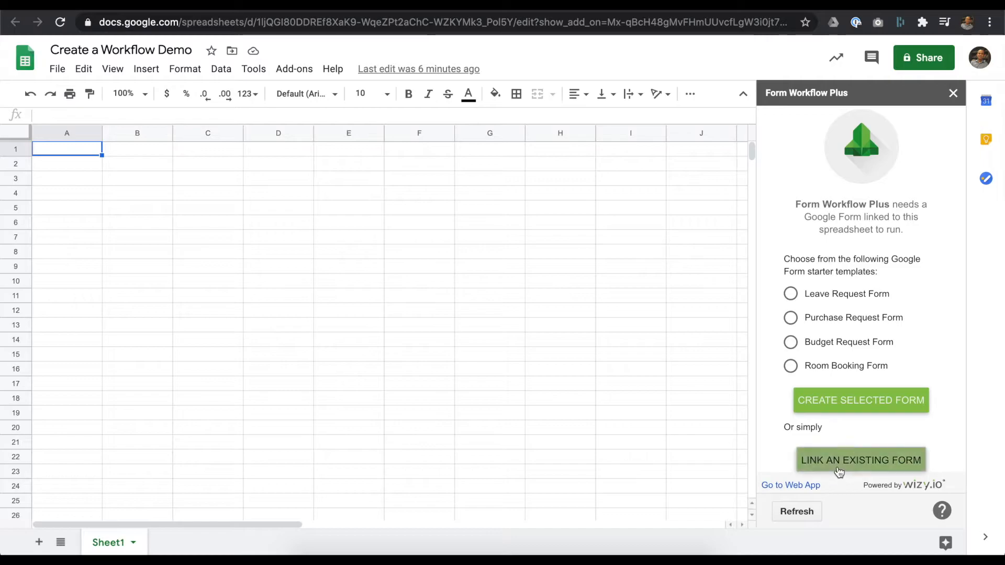
# Start linking an existing Google Form and paste the copied form address.
pyautogui.click(861, 460)
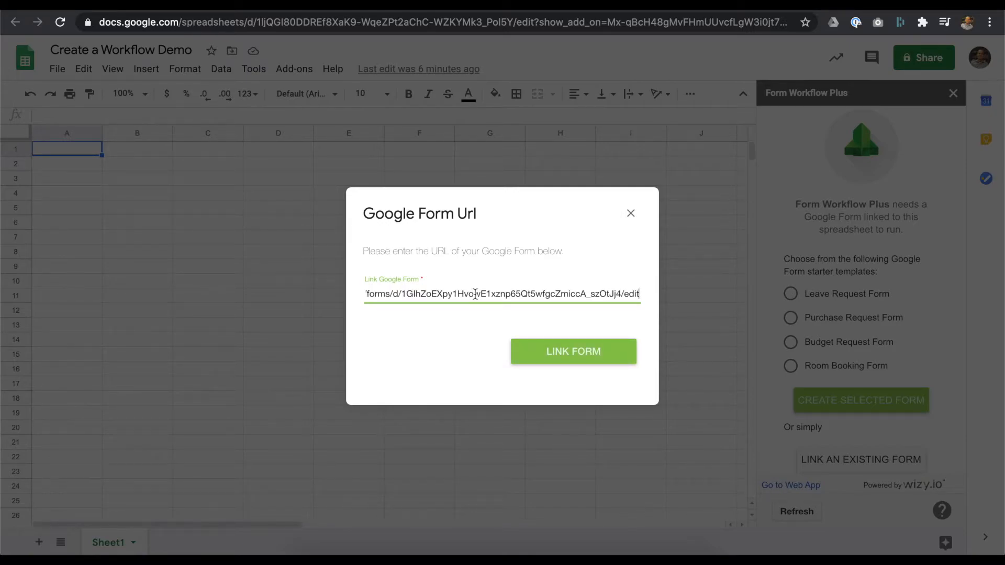
# Re-enter the form's edit URL after the invalid-link warning and submit the link.
pyautogui.click(572, 351)
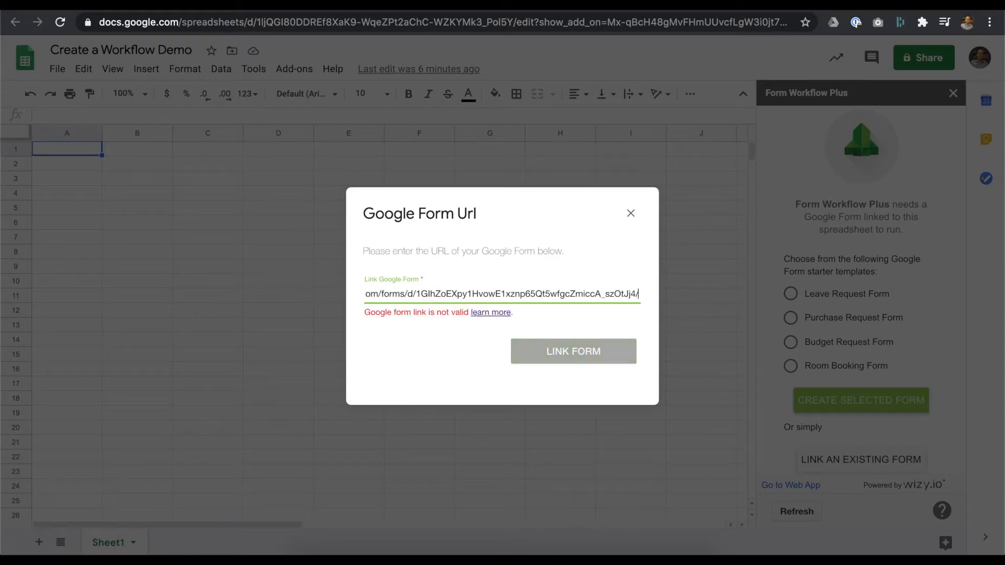
pyautogui.moveTo(458, 325)
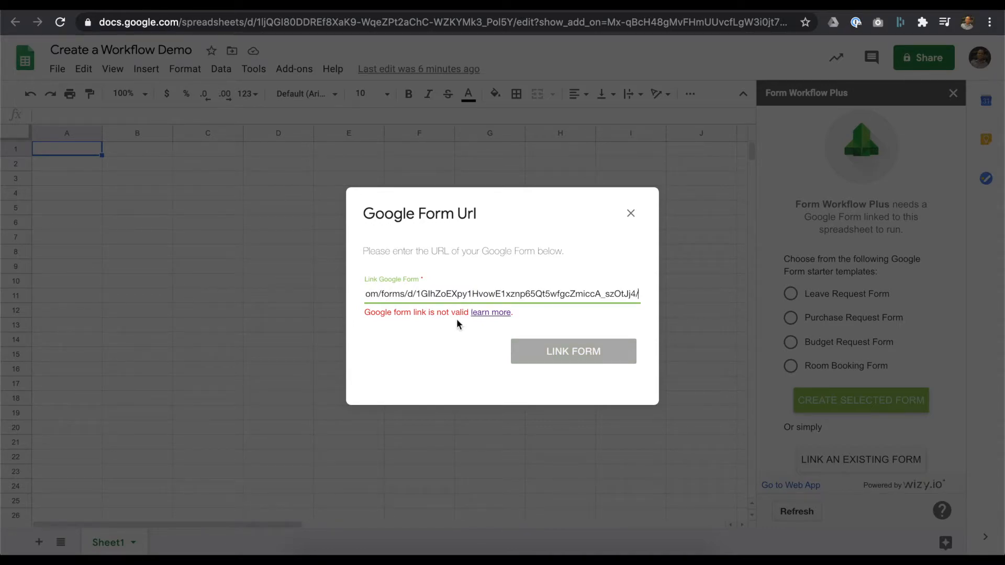
pyautogui.moveTo(485, 340)
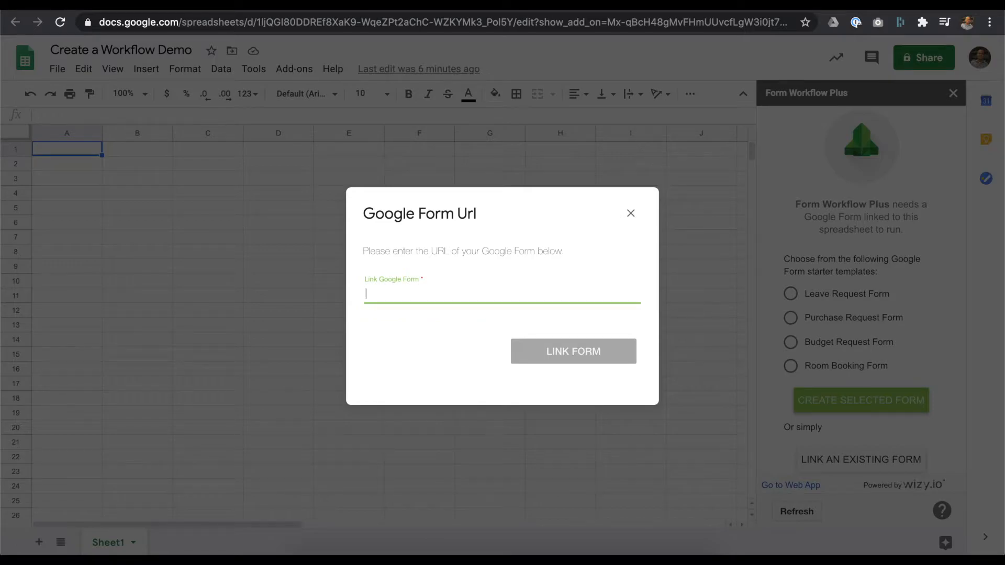
pyautogui.write('forms/d/1GIhZoEXpy1HvowE1xznp65Qt5wfgcZmiccA_szOtJj4/edit')
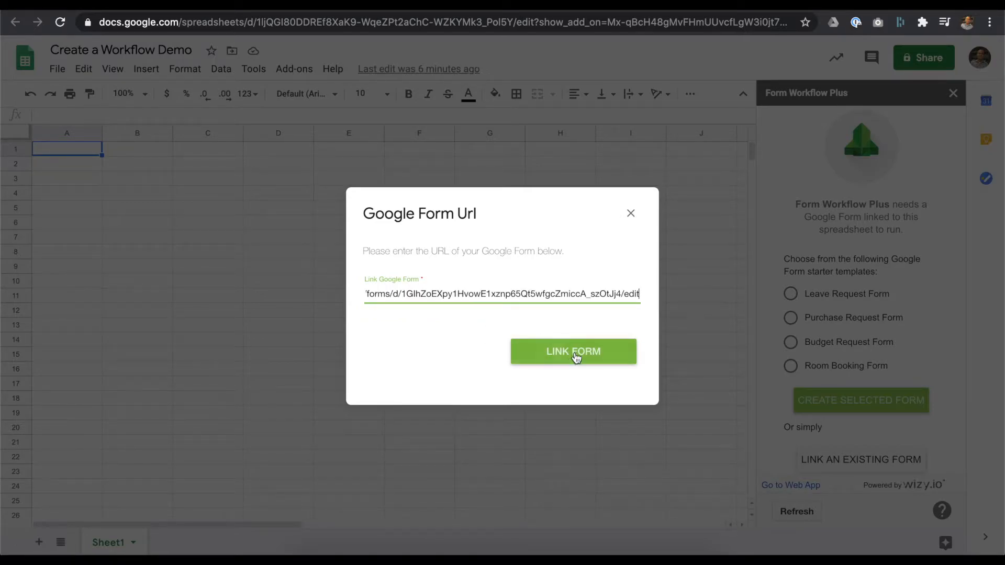
pyautogui.click(572, 352)
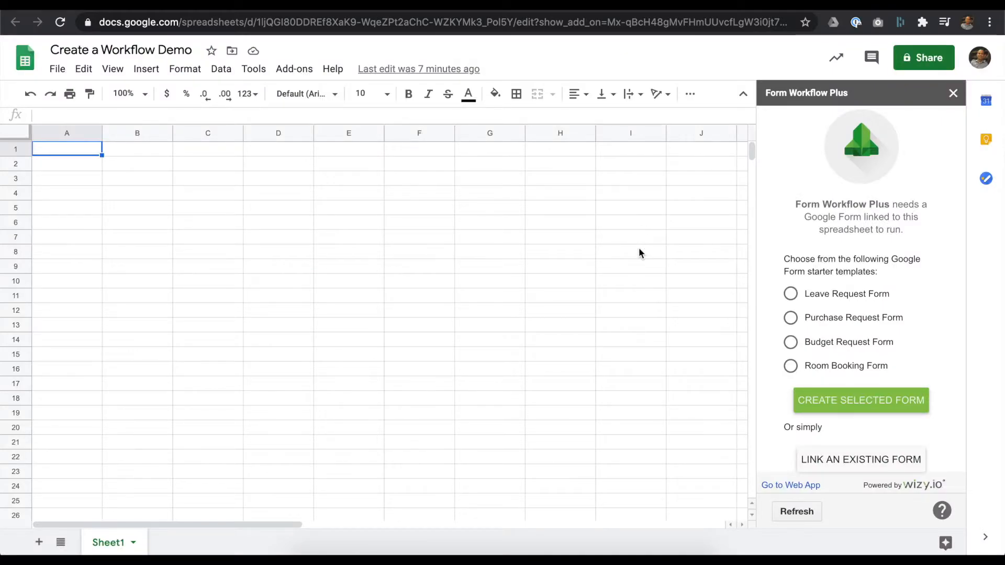
pyautogui.moveTo(798, 349)
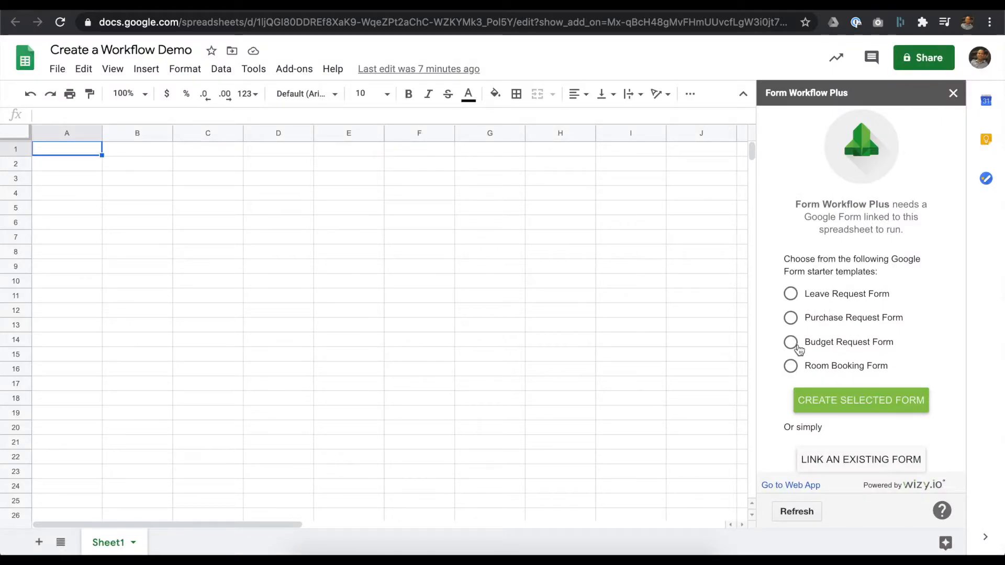
# Choose the Budget Request Form template and proceed to the workflow setup wizard.
pyautogui.click(791, 341)
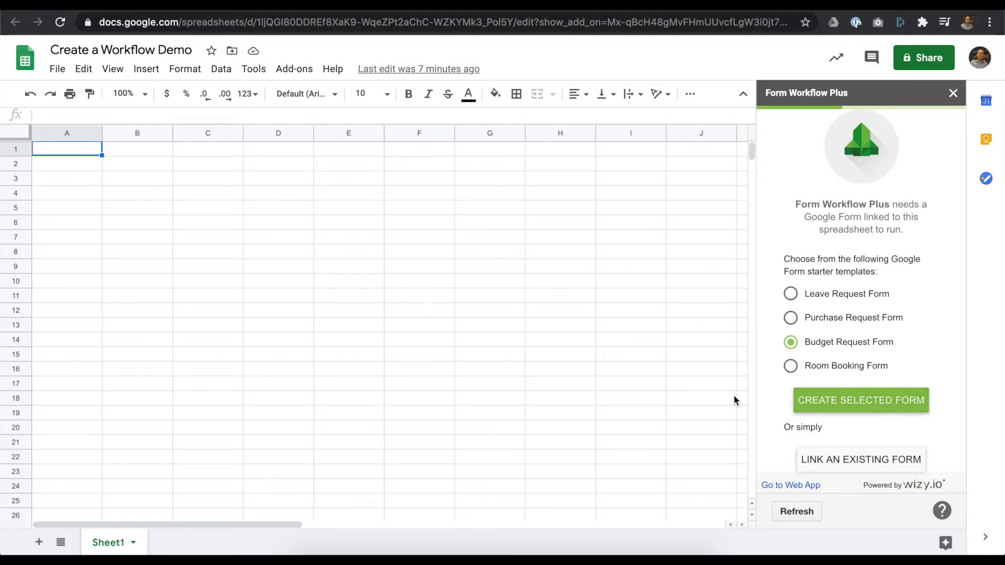
pyautogui.click(860, 400)
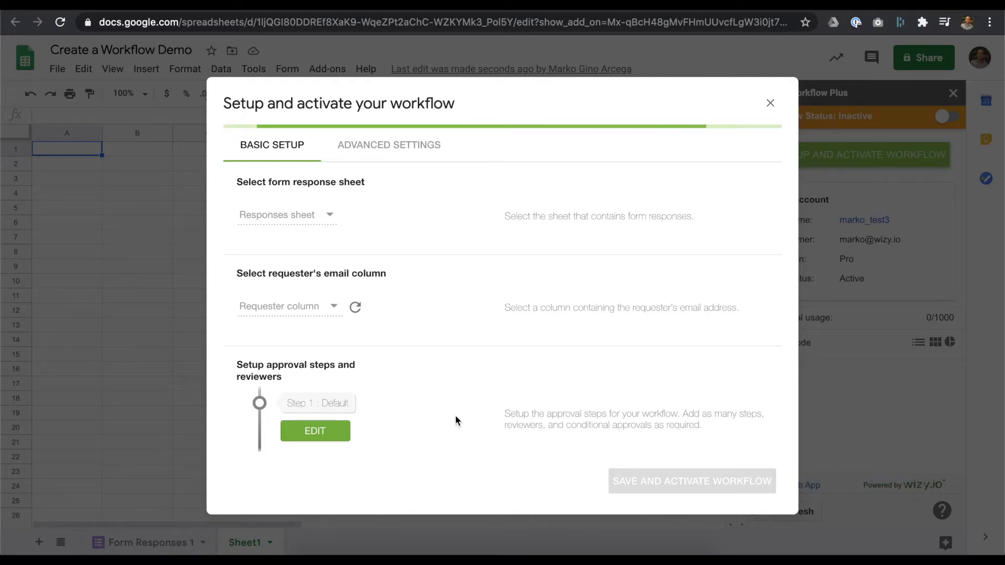
# Choose 'No requester' as the requester email column in Basic Setup.
pyautogui.click(355, 306)
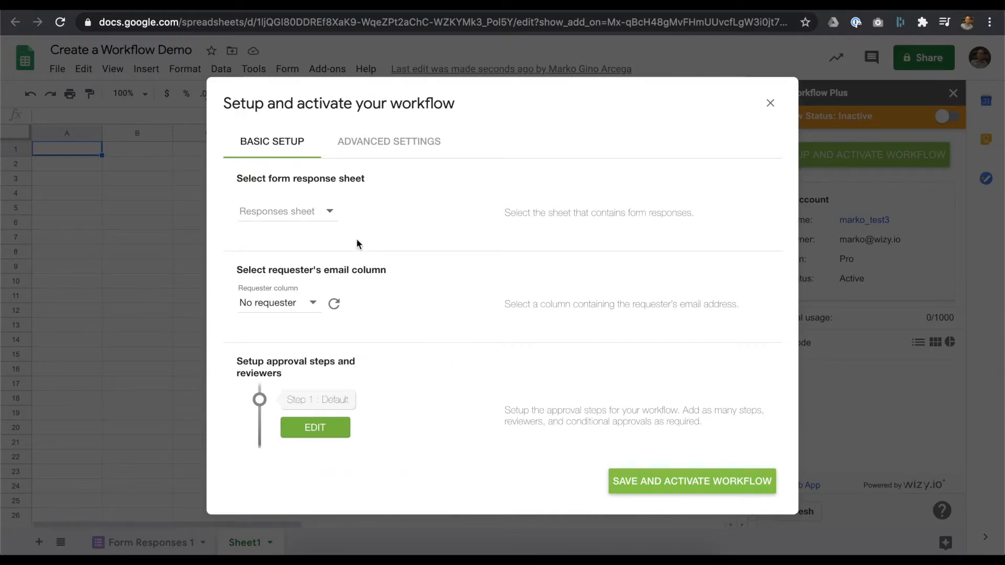
pyautogui.moveTo(410, 446)
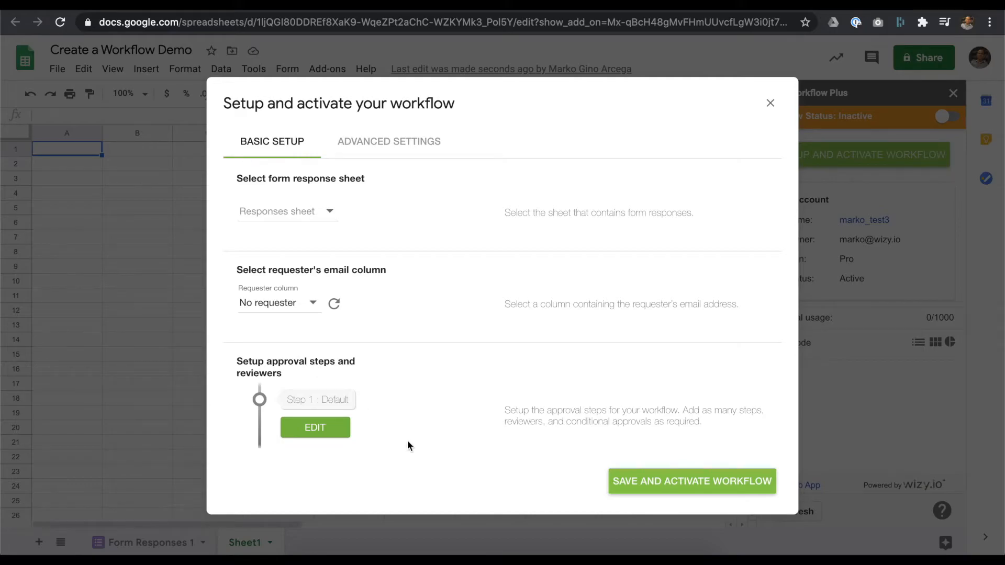
pyautogui.moveTo(363, 265)
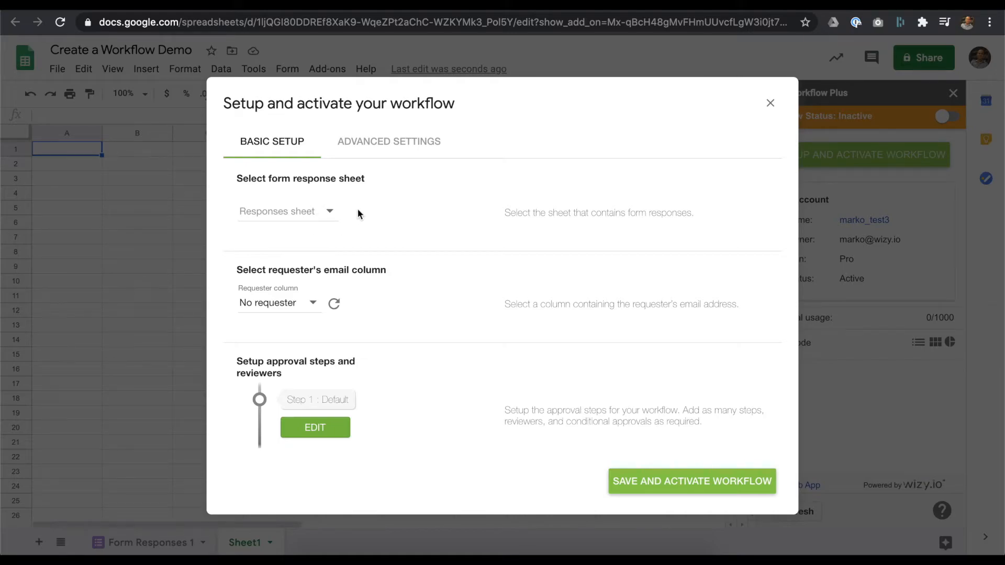
pyautogui.moveTo(327, 331)
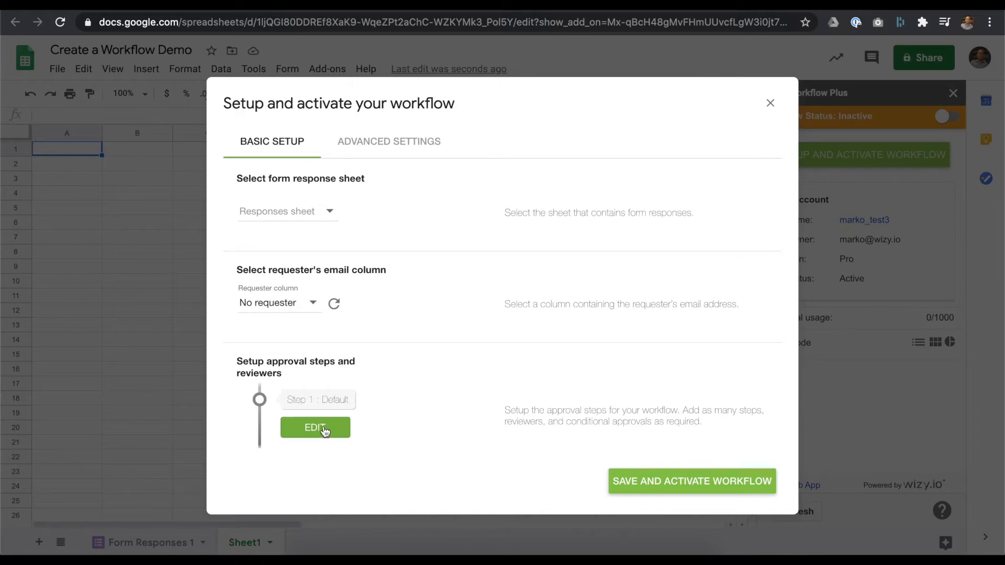
pyautogui.moveTo(333, 437)
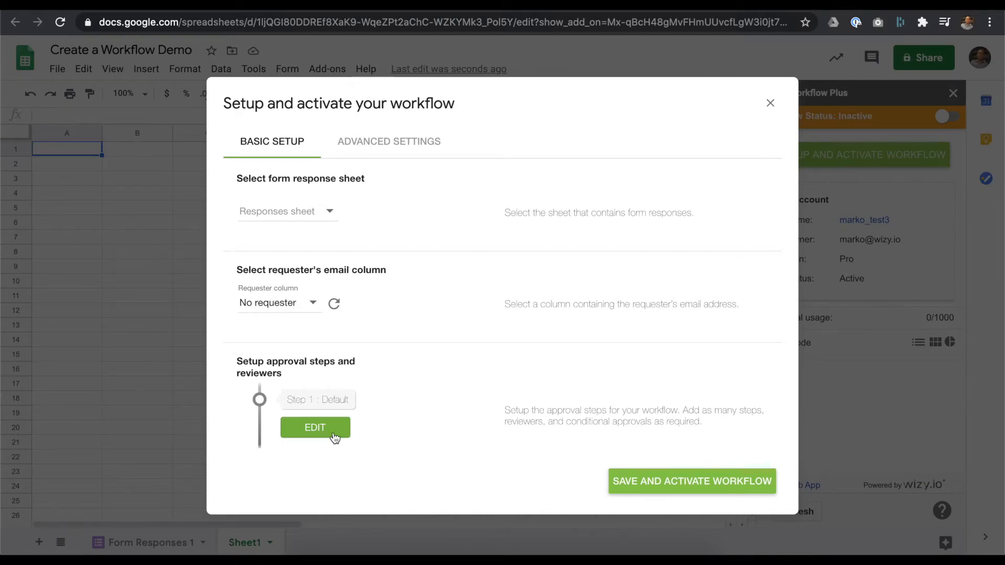
pyautogui.moveTo(511, 448)
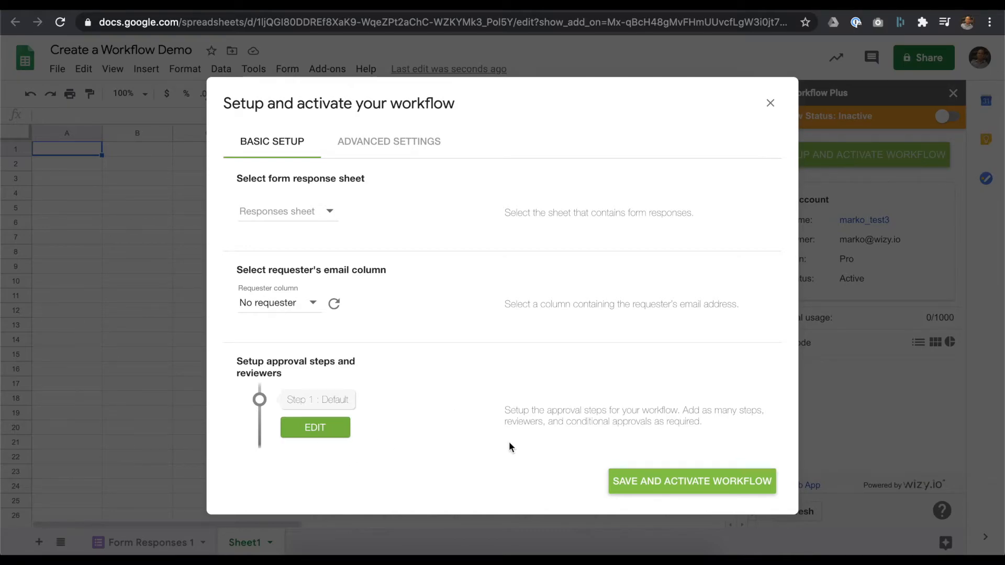
pyautogui.moveTo(568, 484)
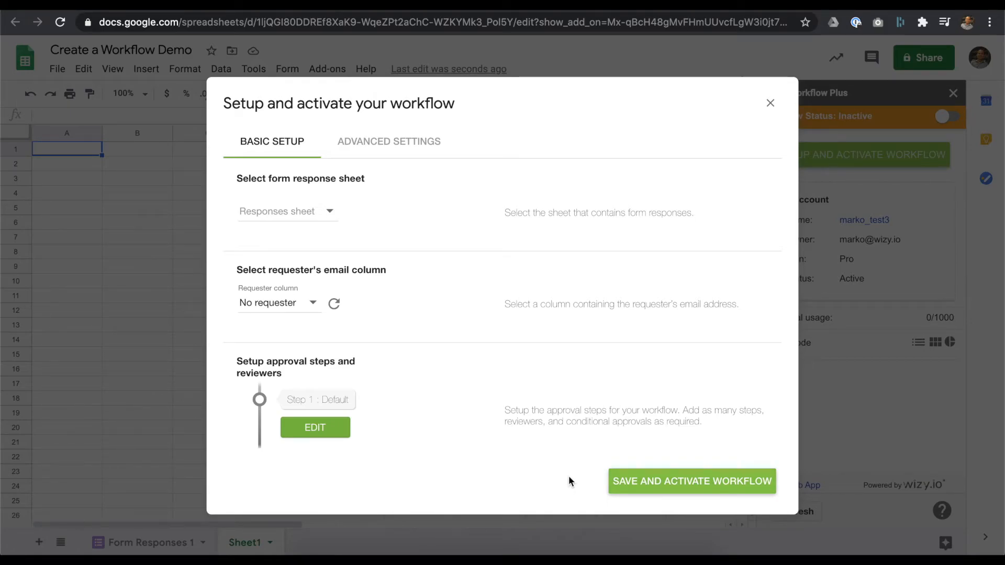
# Review the Advanced Settings, including the reviewer email template language choices, without changing anything.
pyautogui.click(389, 140)
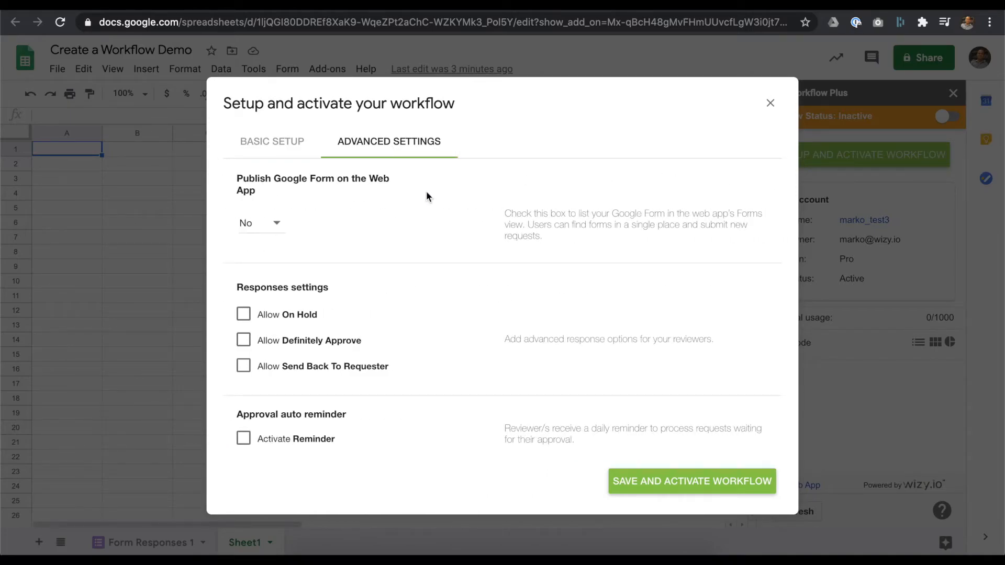
pyautogui.moveTo(440, 220)
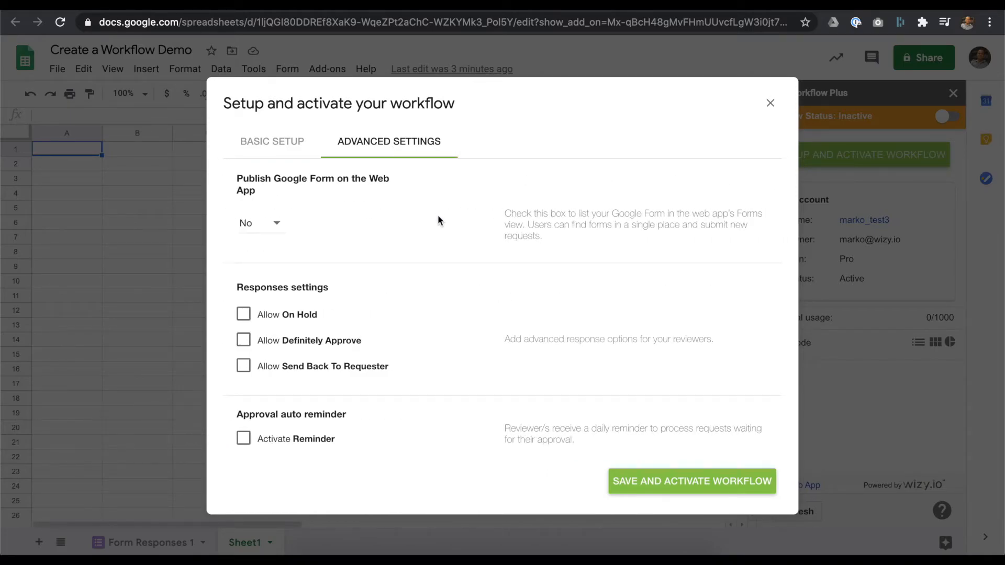
pyautogui.moveTo(294, 218)
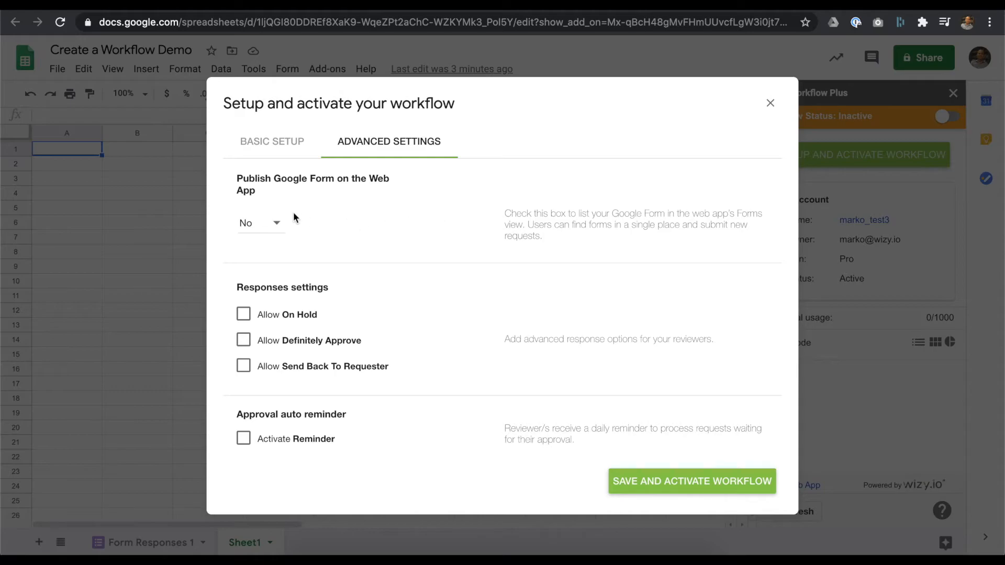
pyautogui.moveTo(332, 216)
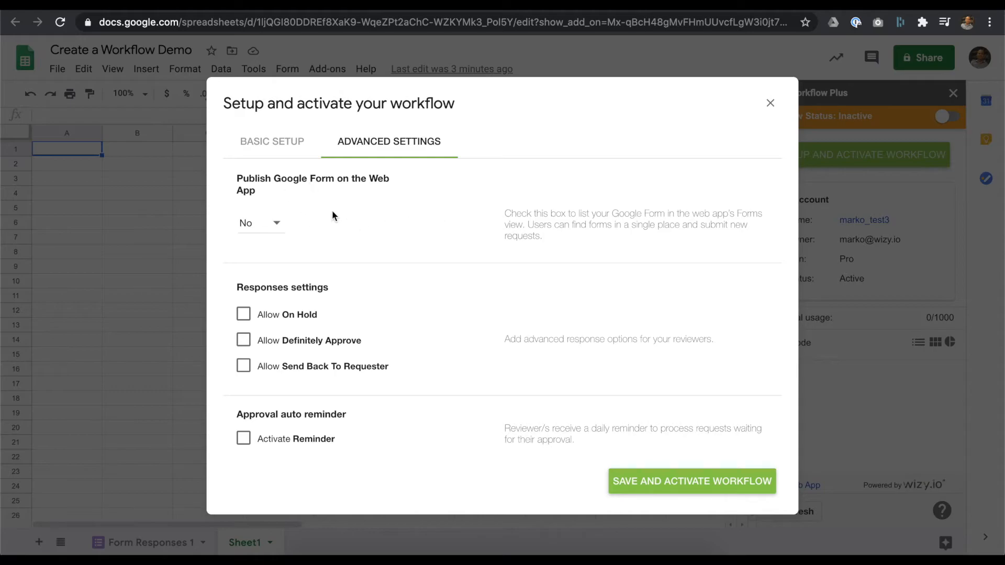
pyautogui.scroll(-3)
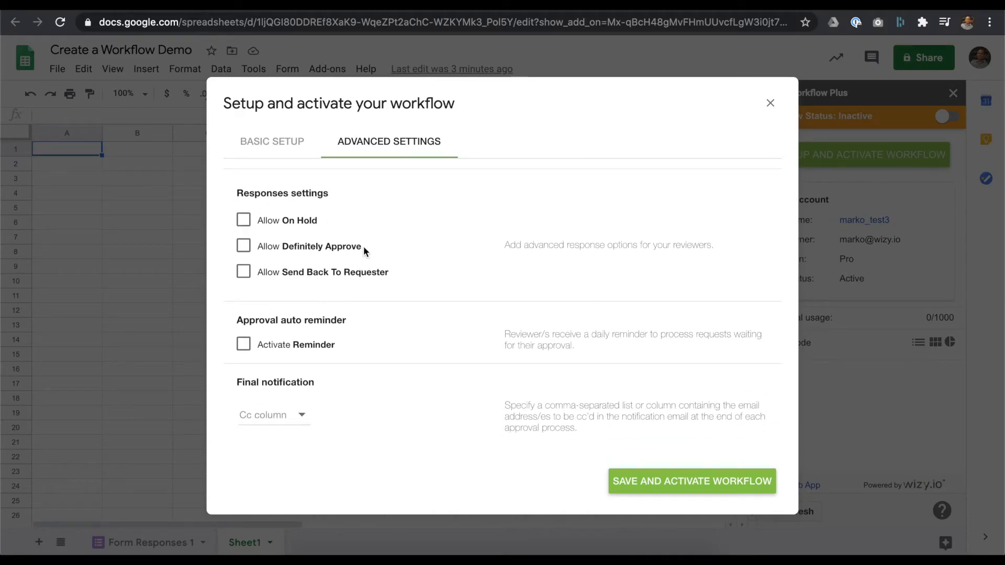
pyautogui.scroll(-3)
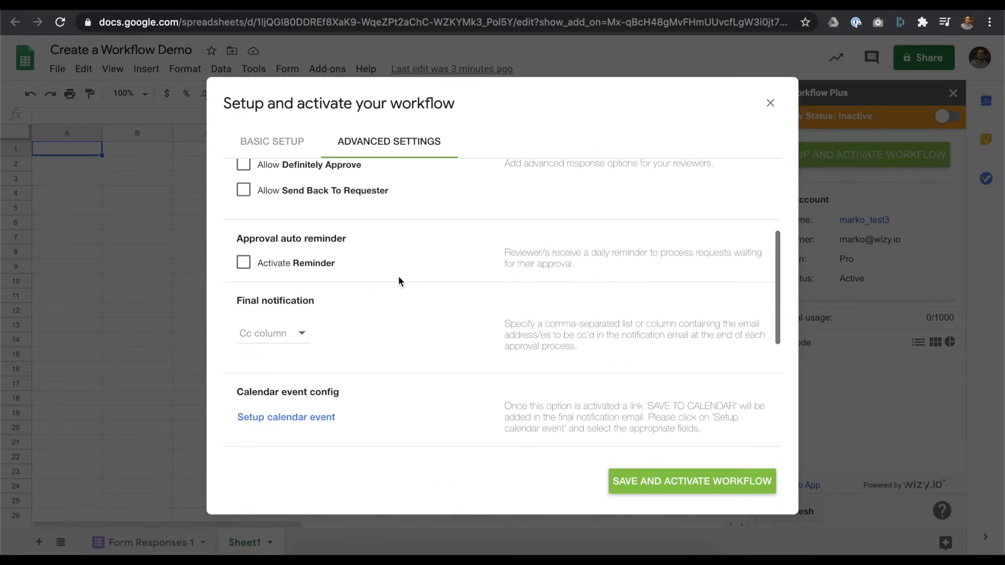
pyautogui.scroll(-3)
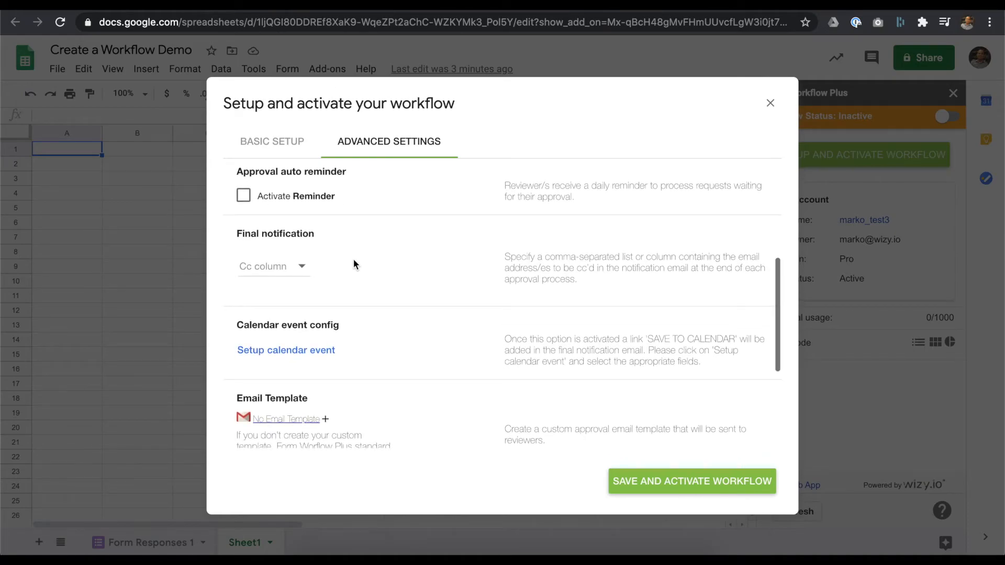
pyautogui.moveTo(314, 272)
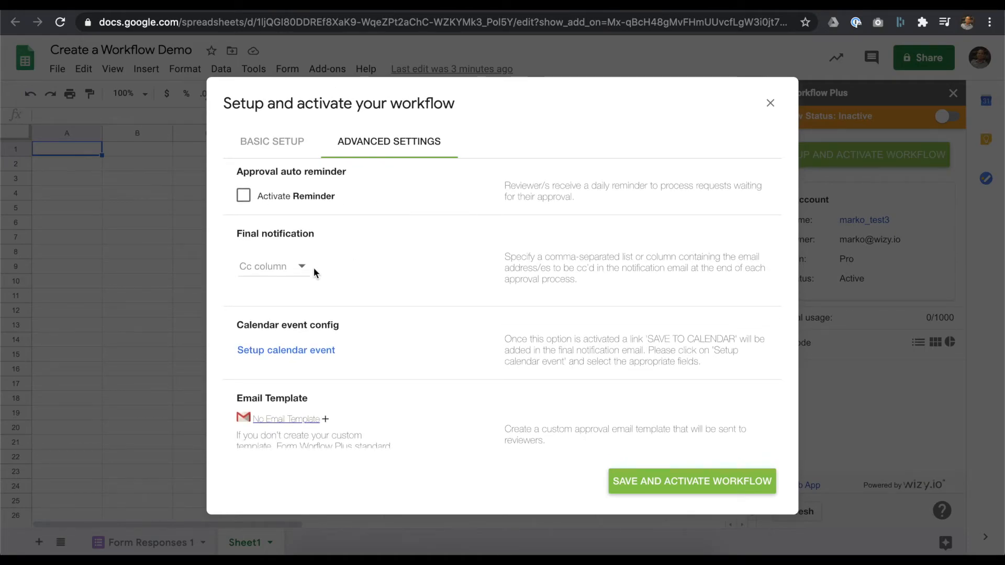
pyautogui.scroll(-3)
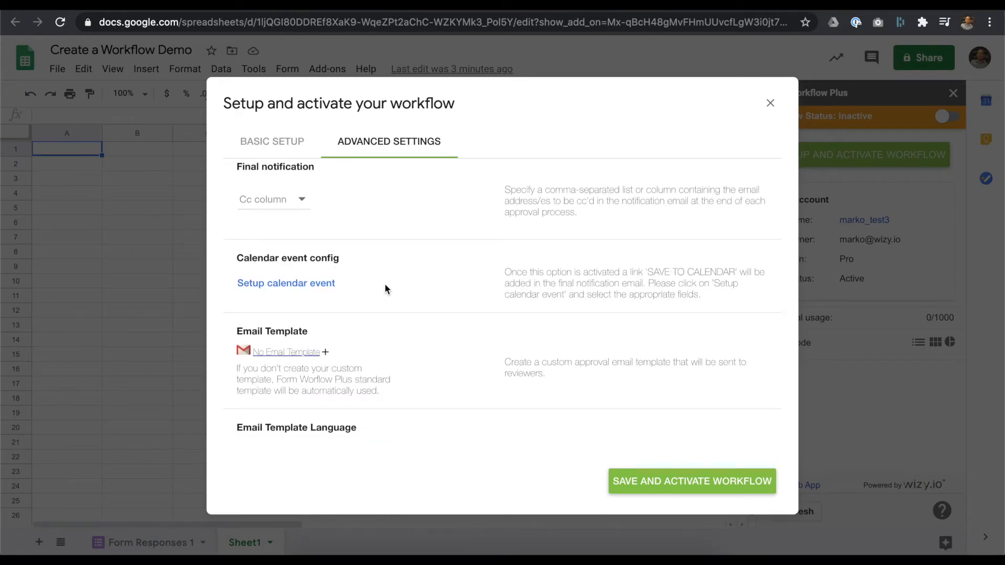
pyautogui.moveTo(374, 286)
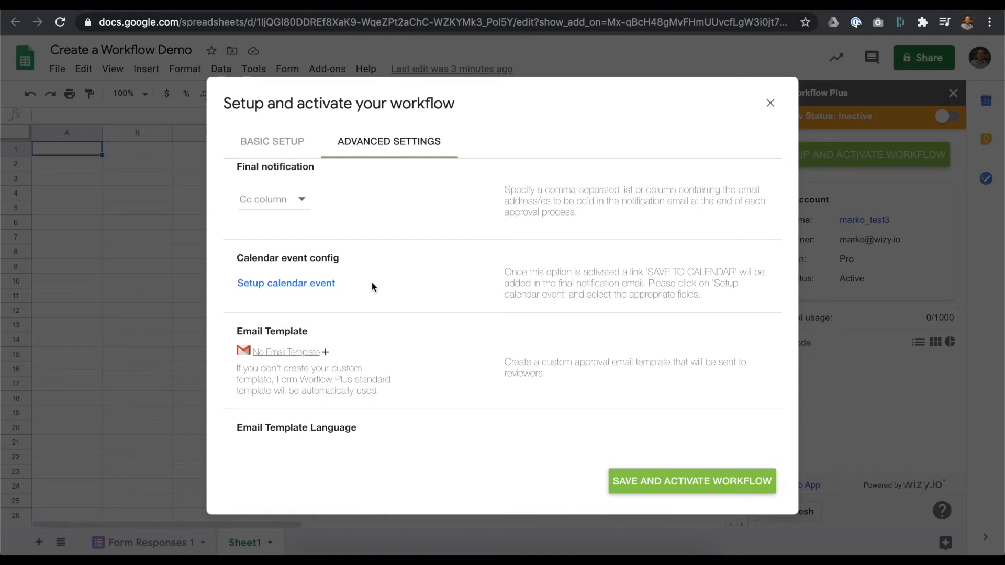
pyautogui.scroll(-3)
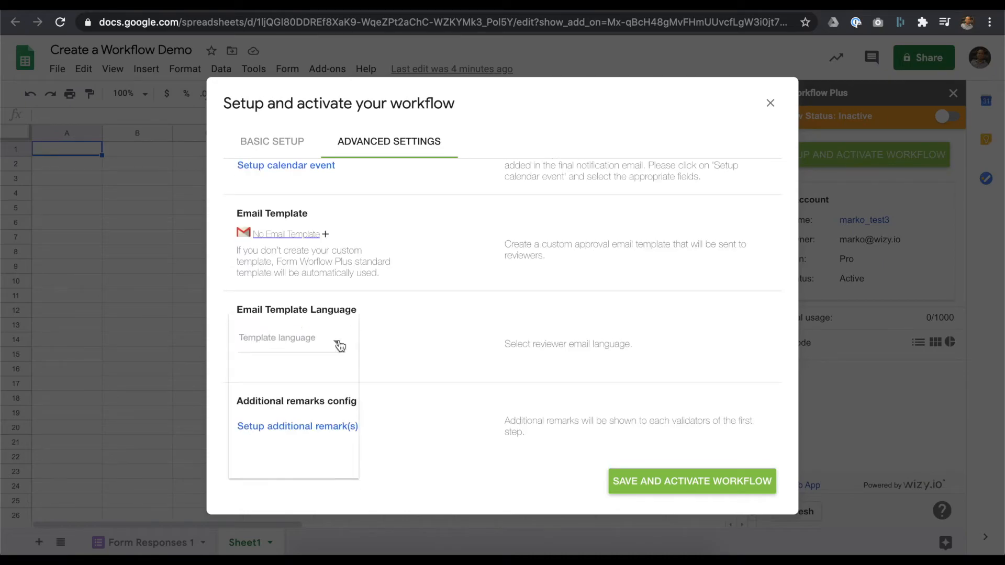
pyautogui.click(293, 338)
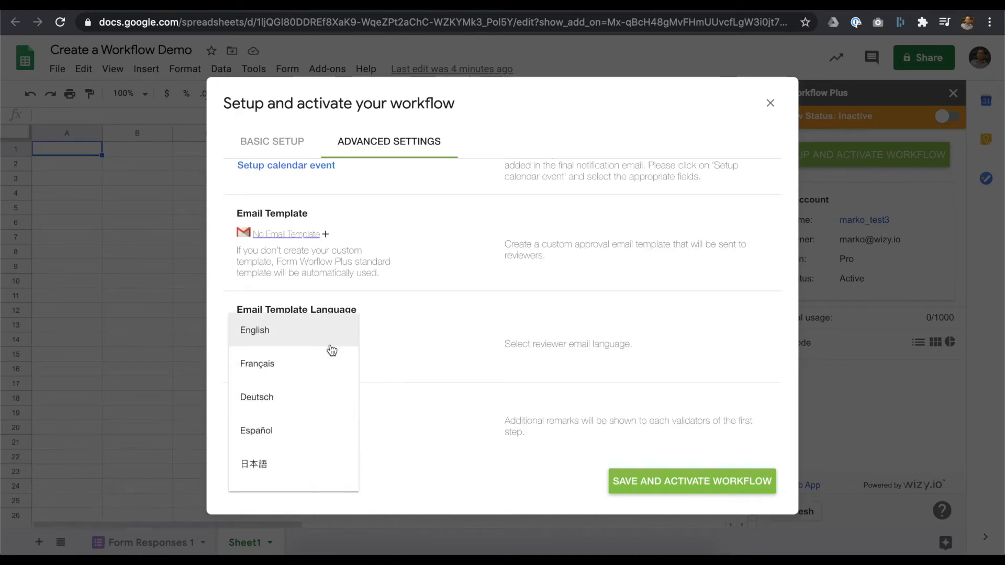
pyautogui.click(392, 432)
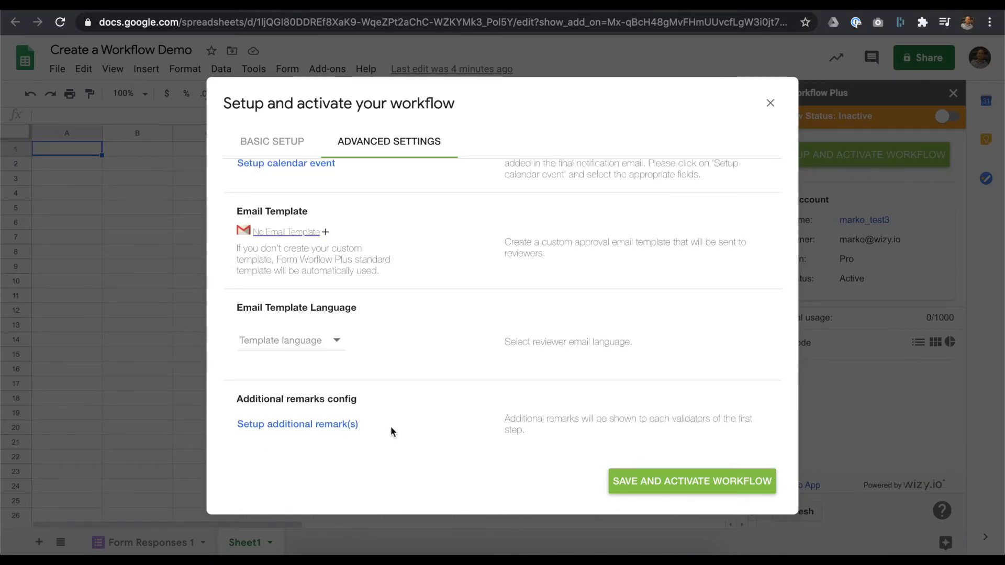
pyautogui.click(271, 142)
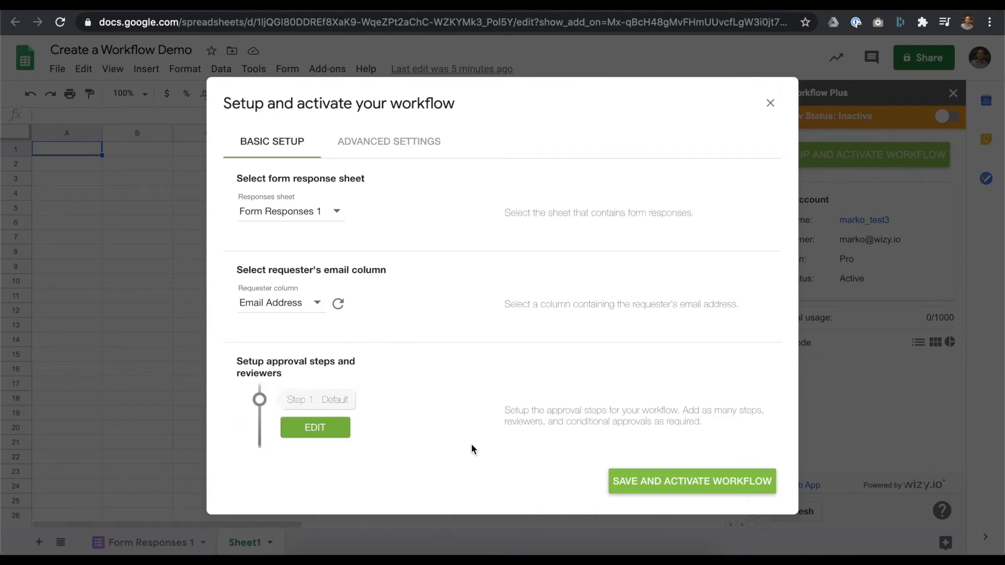
pyautogui.moveTo(679, 488)
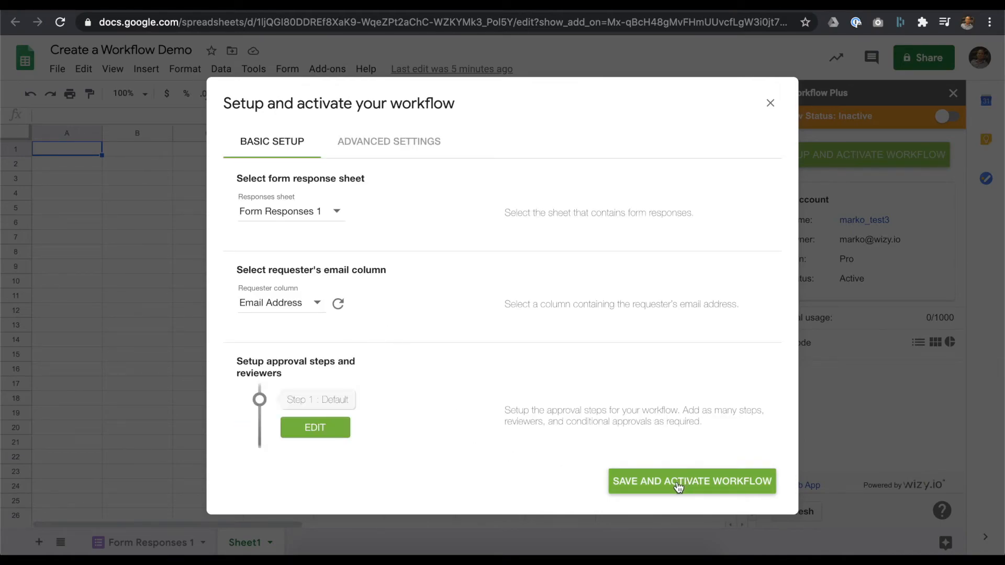
# Save the settings and activate the workflow so its status reads Active.
pyautogui.click(692, 481)
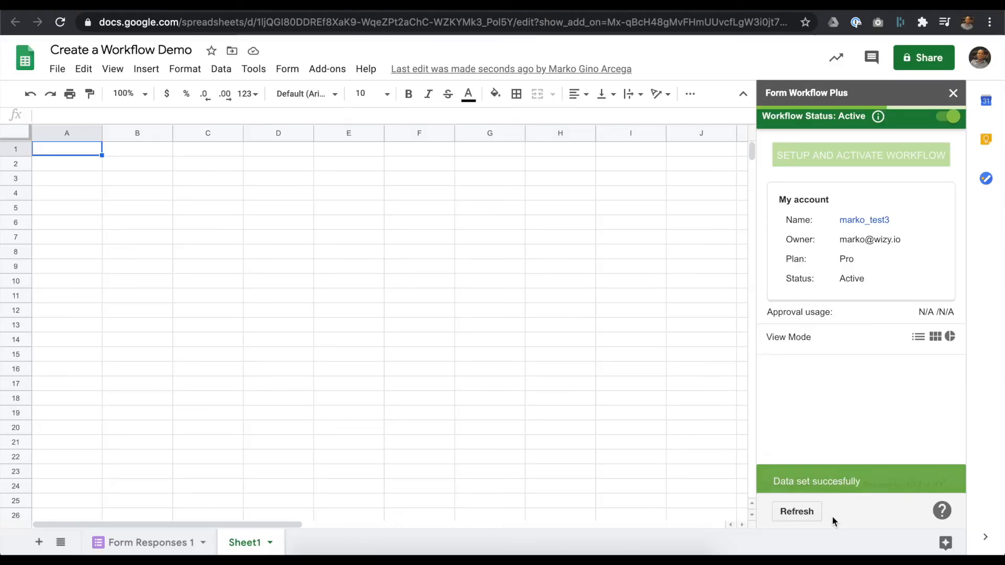
# Refresh the Form Workflow Plus sidebar so it reloads data and shows approval usage 0/1000.
pyautogui.click(796, 512)
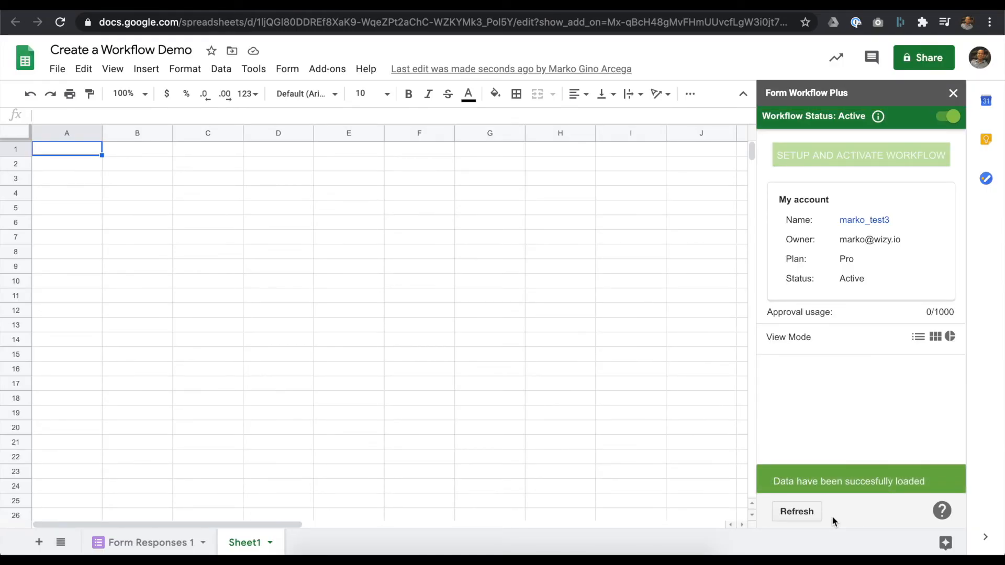
pyautogui.moveTo(743, 484)
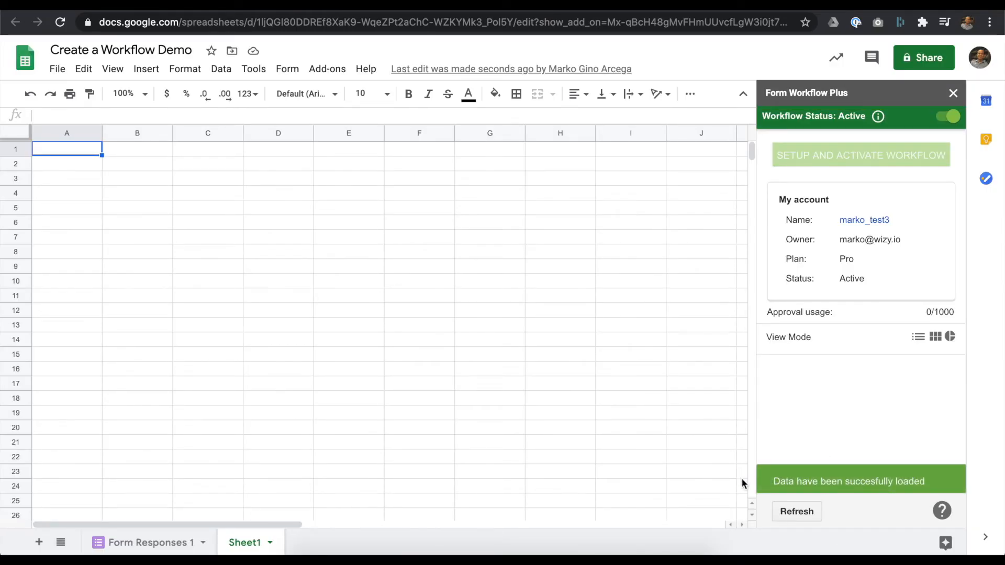
pyautogui.moveTo(902, 510)
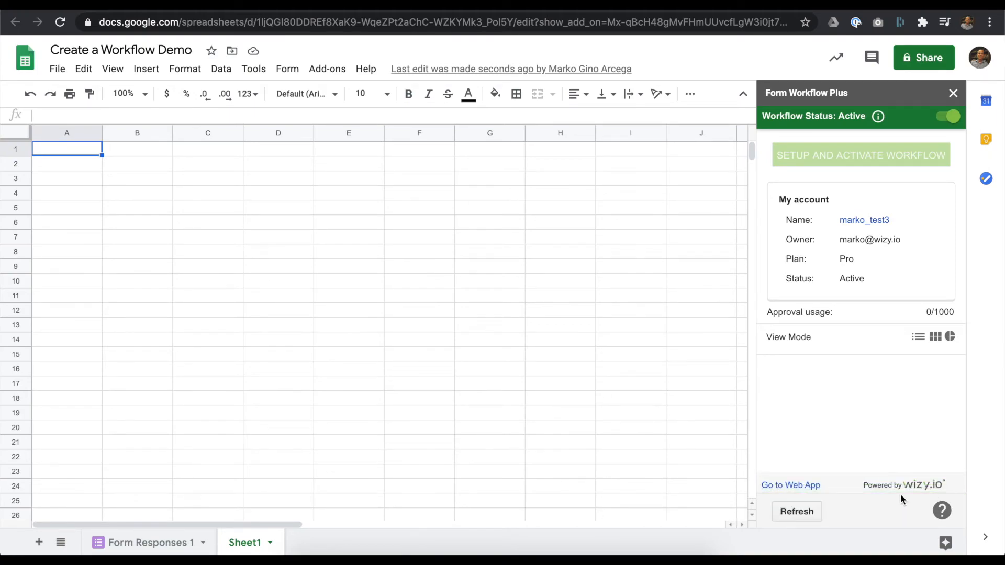
pyautogui.moveTo(903, 498)
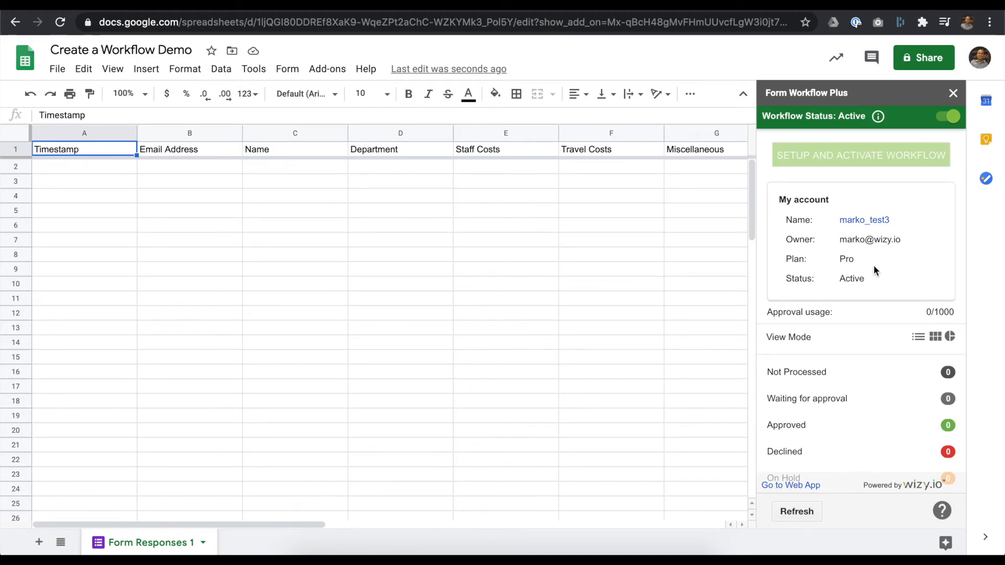
pyautogui.moveTo(877, 240)
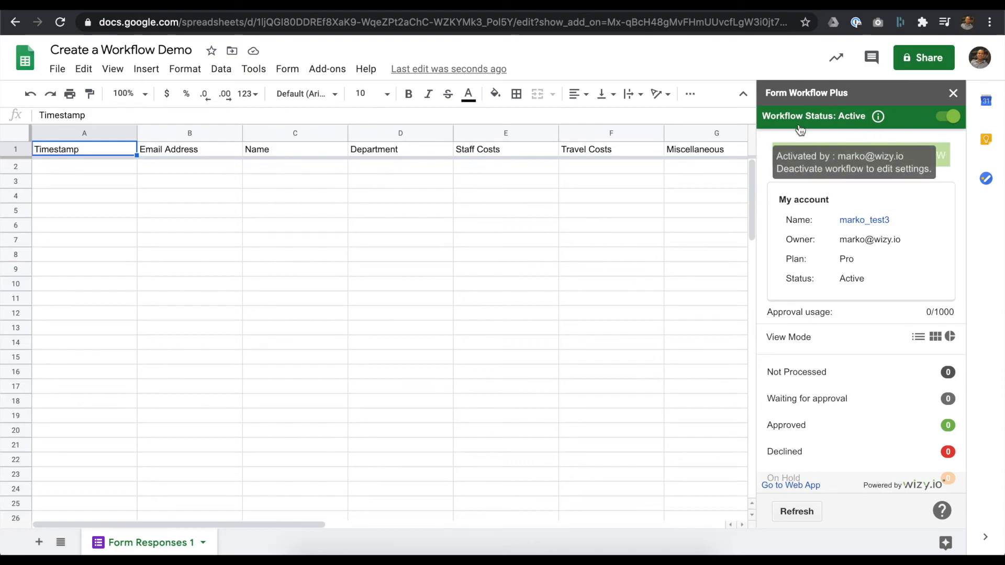
pyautogui.moveTo(902, 178)
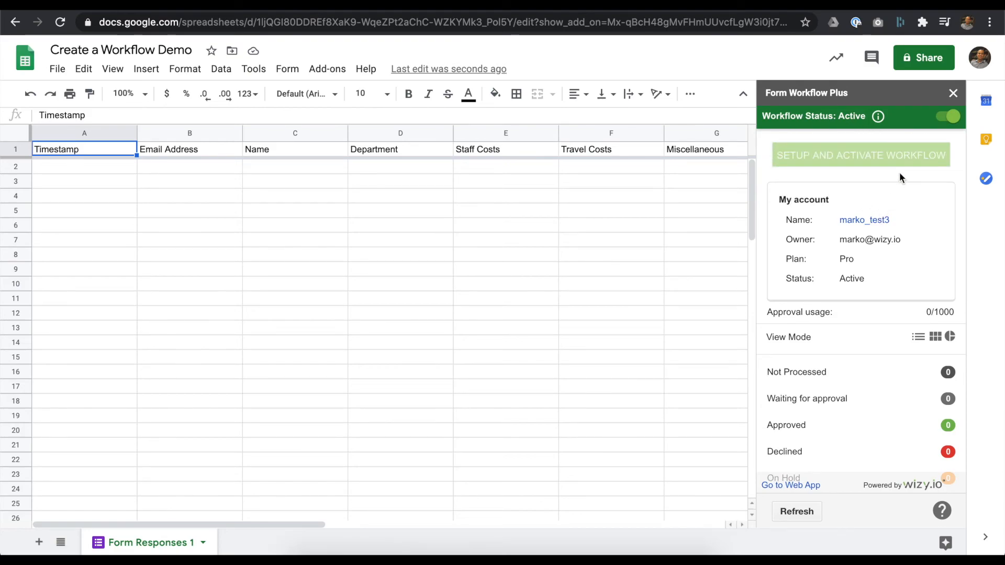
pyautogui.moveTo(906, 188)
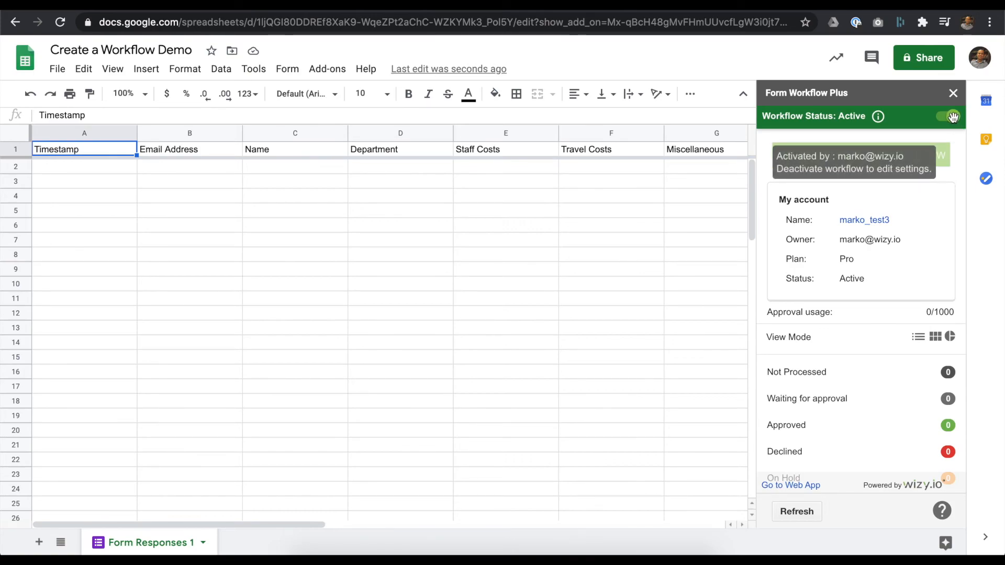
# Deactivate the workflow, reopen its setup wizard, and enable Allow On Hold under Advanced Settings.
pyautogui.click(948, 117)
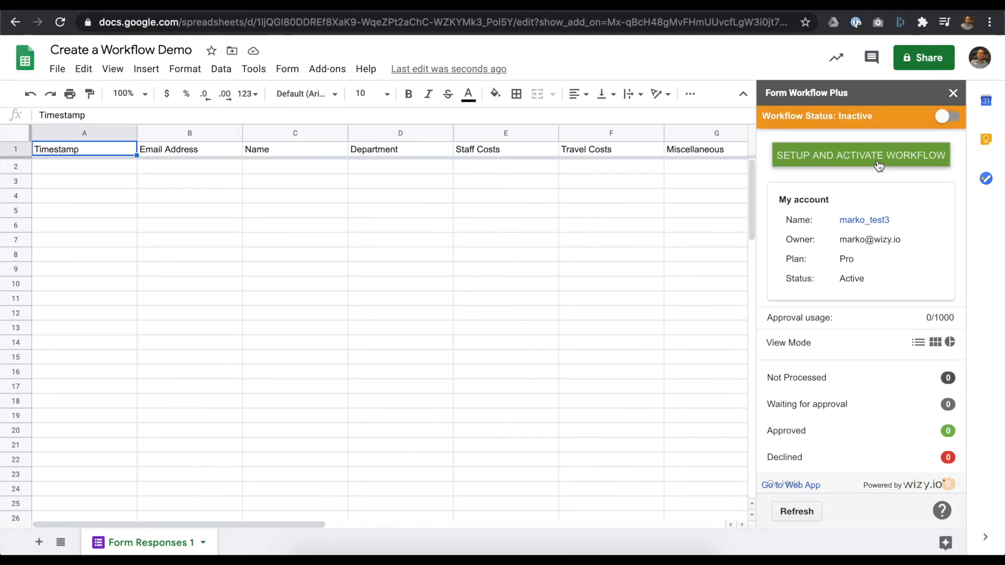
pyautogui.moveTo(700, 198)
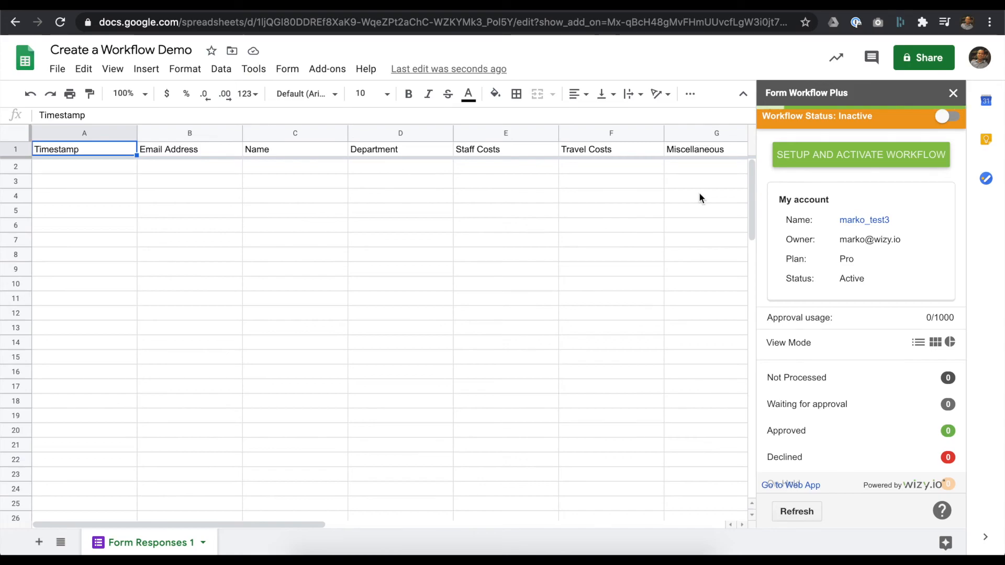
pyautogui.click(860, 155)
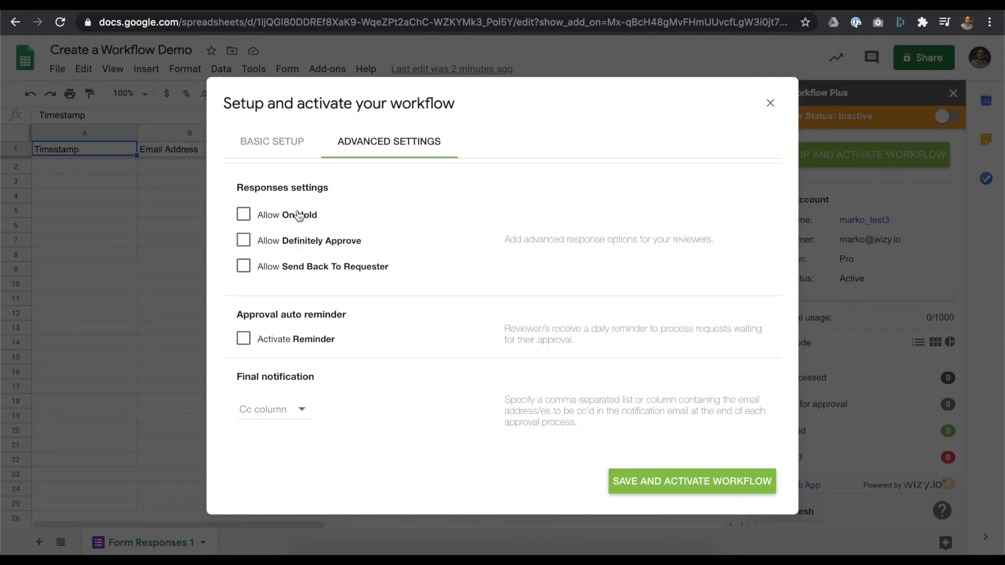
pyautogui.click(243, 214)
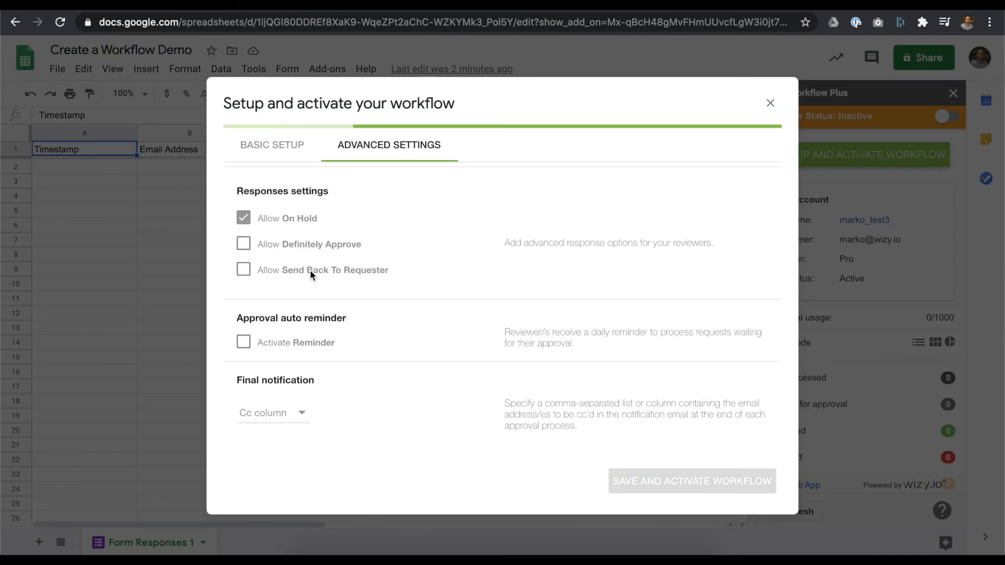